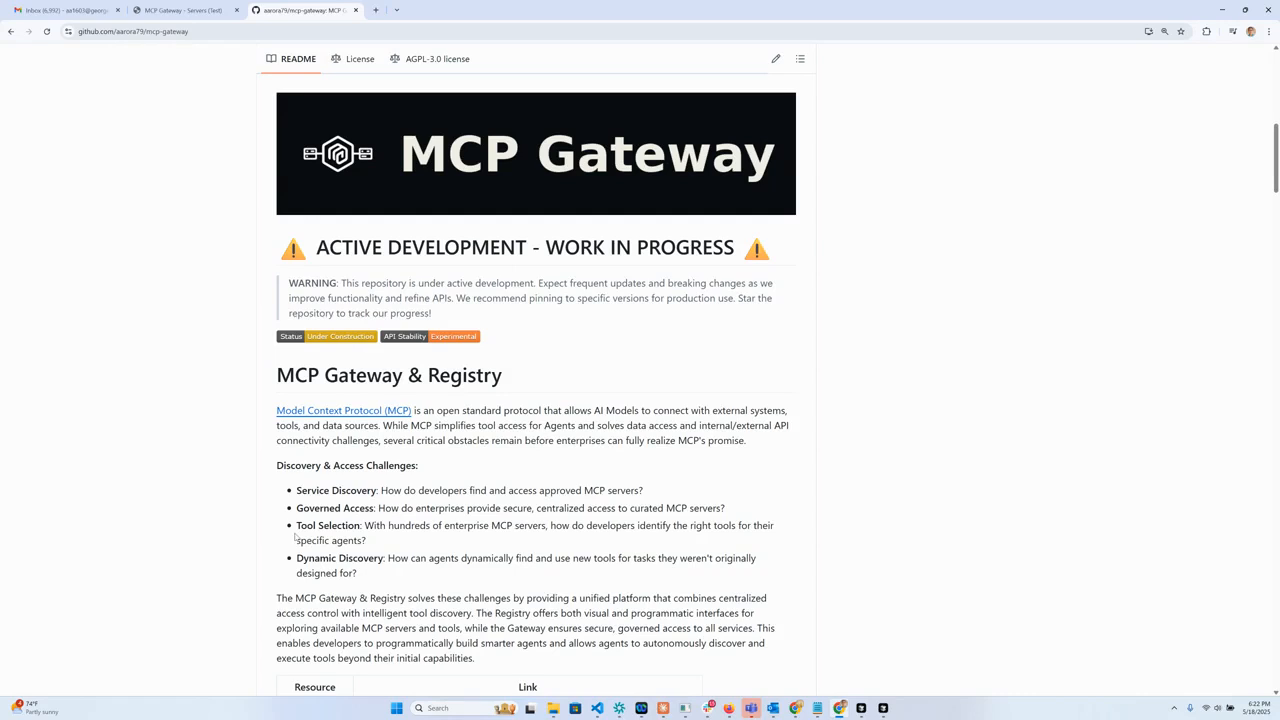
- Highlight the Tool Selection and Dynamic Discovery points in the README overview
left_click_drag(296, 524, 404, 558)
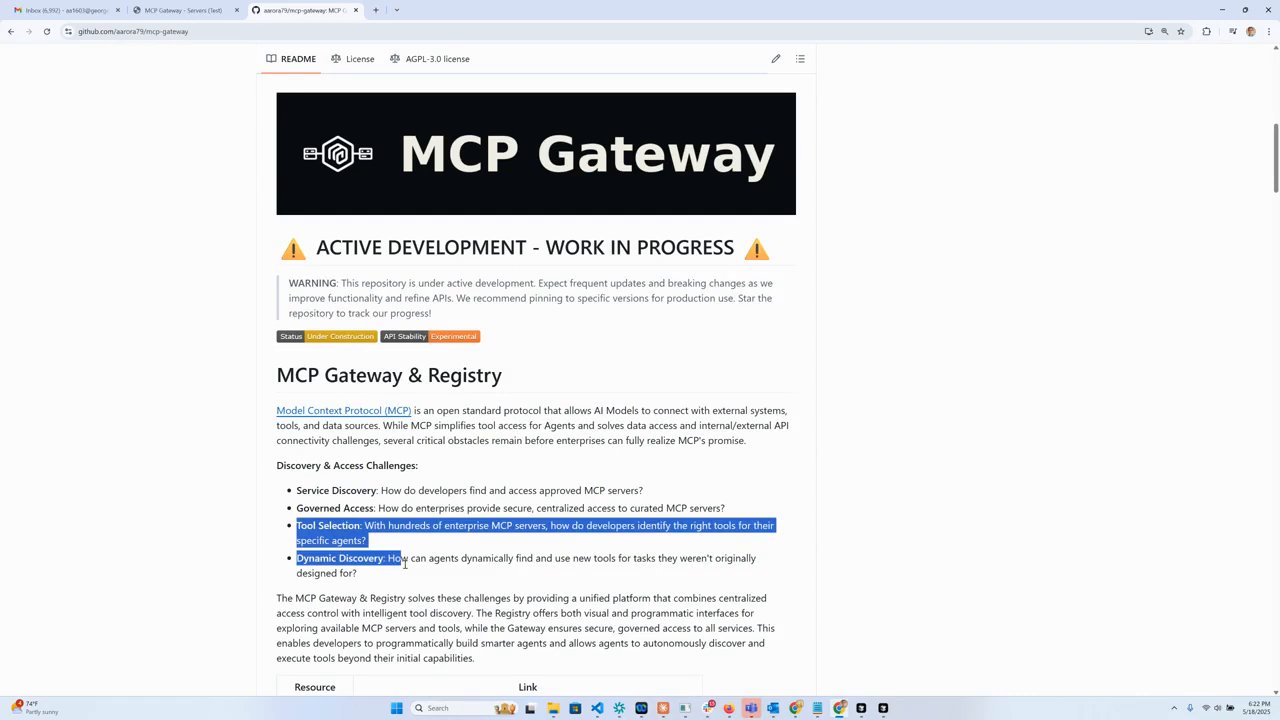
left_click(372, 572)
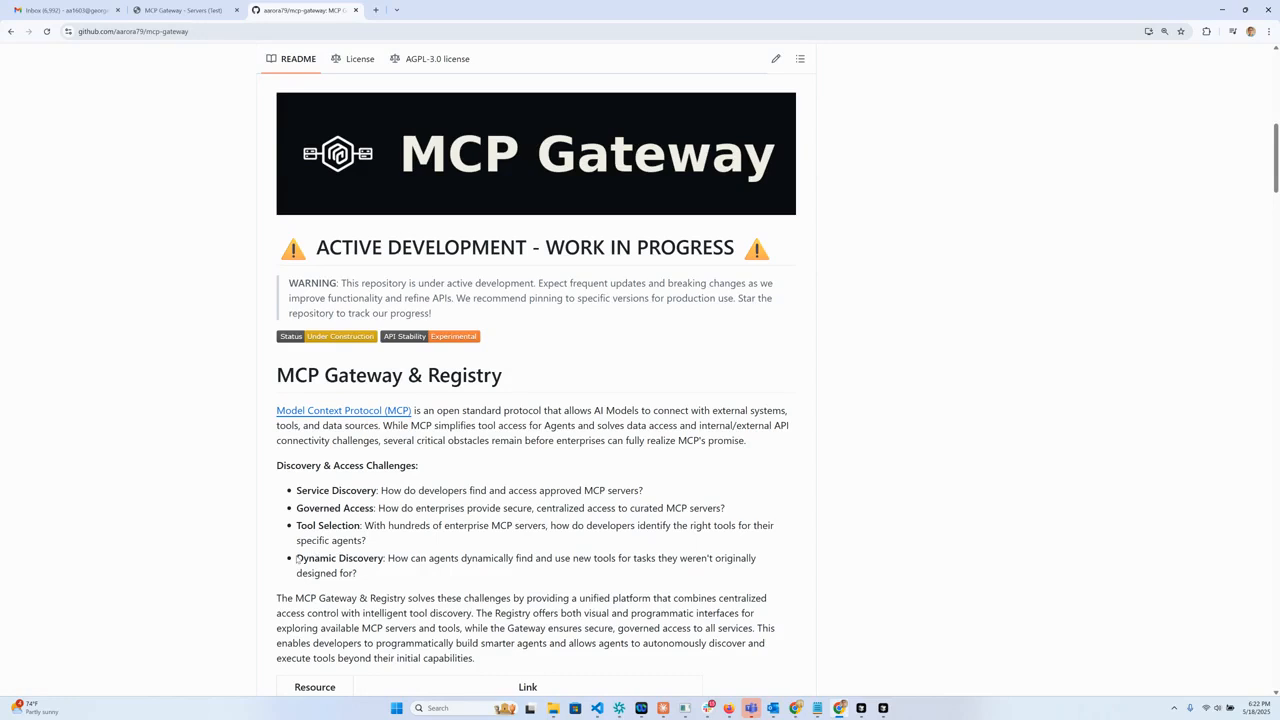
left_click_drag(296, 558, 404, 558)
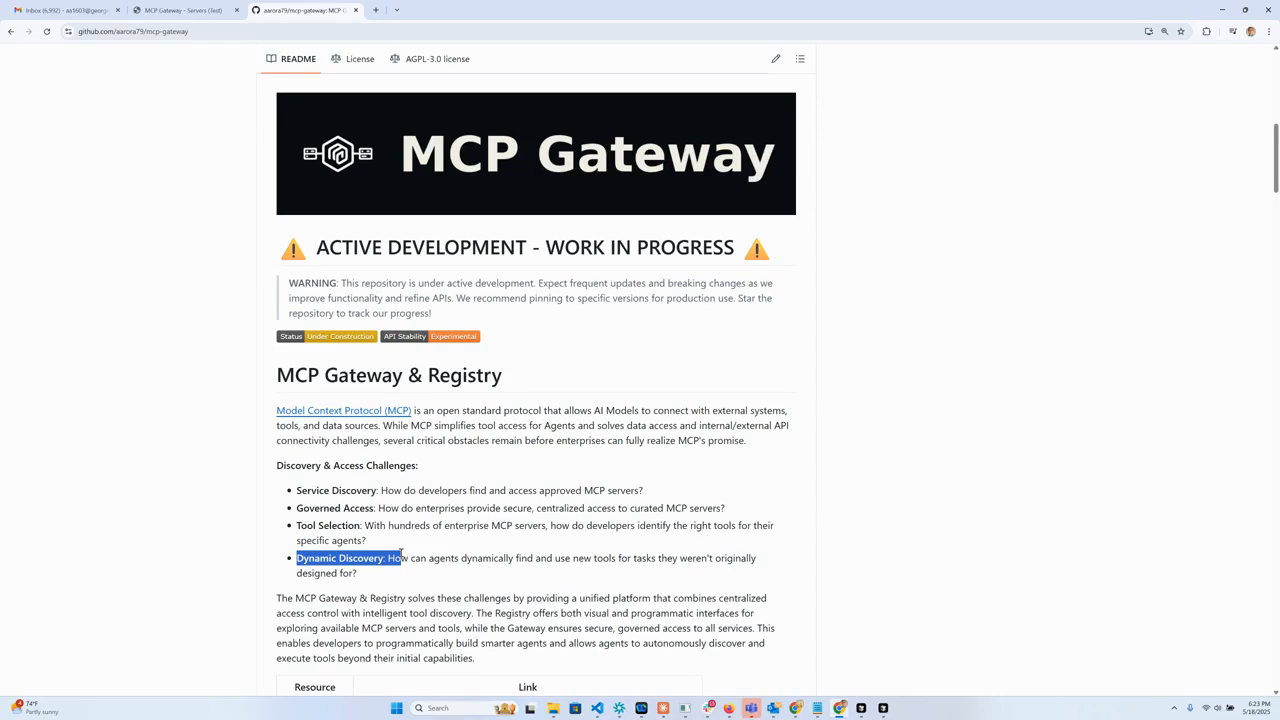
- Switch to the MCP Gateway registry page and select its web address
left_click(180, 10)
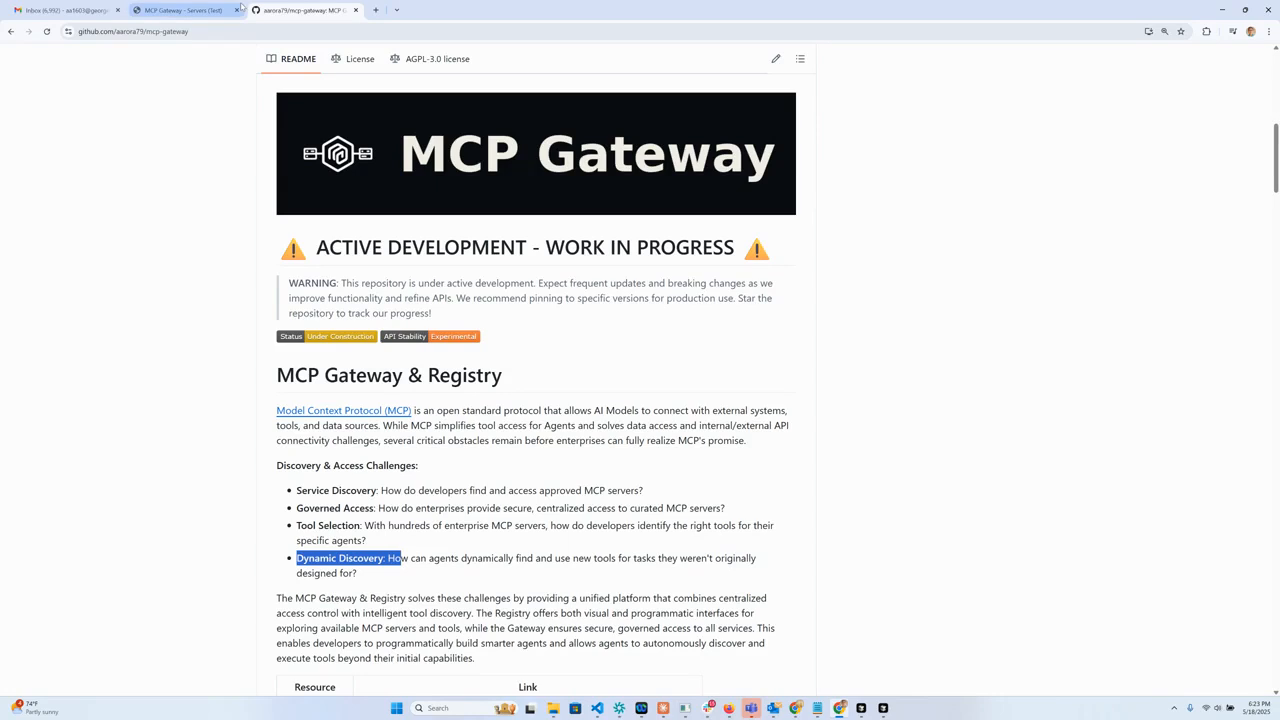
left_click(180, 10)
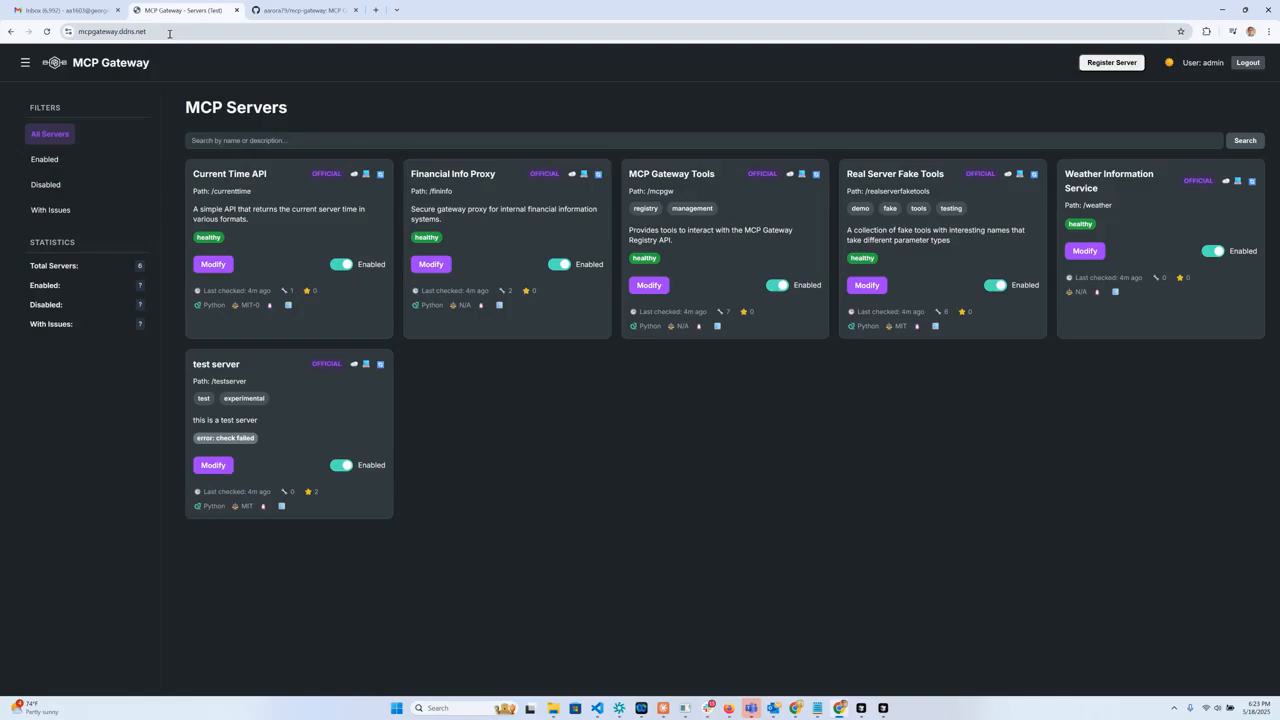
left_click(112, 32)
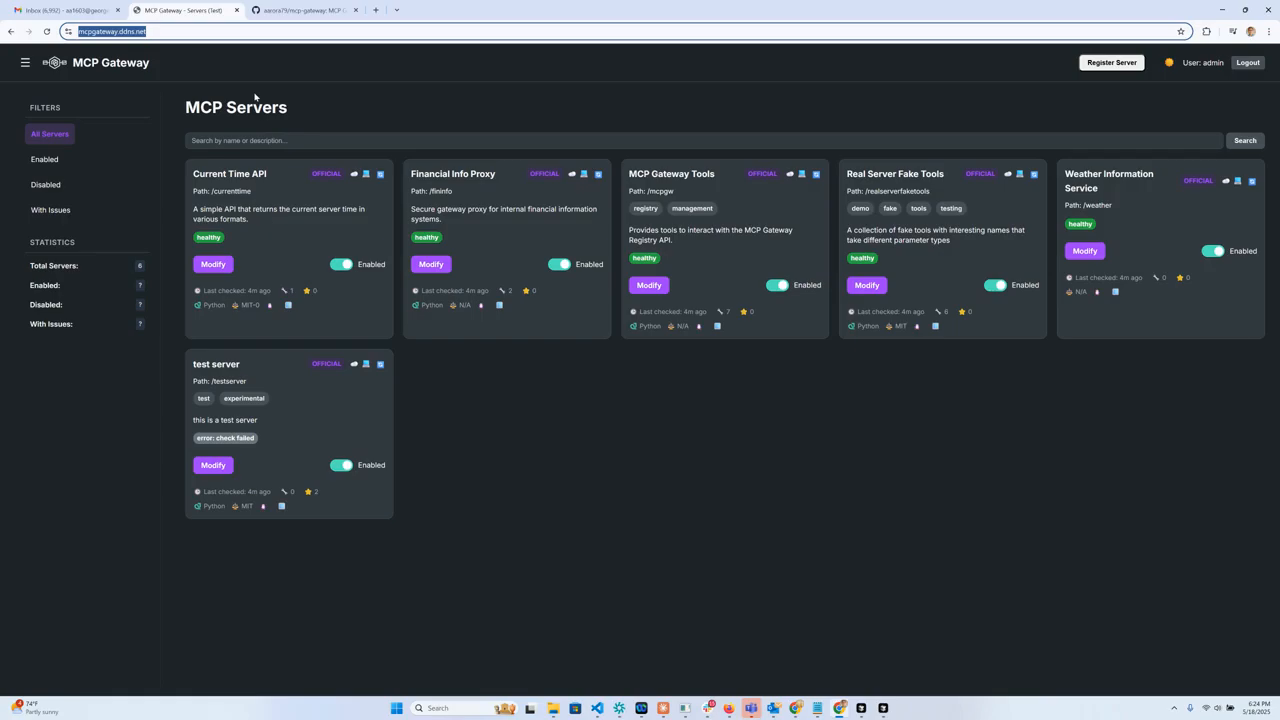
mouse_move(1060, 236)
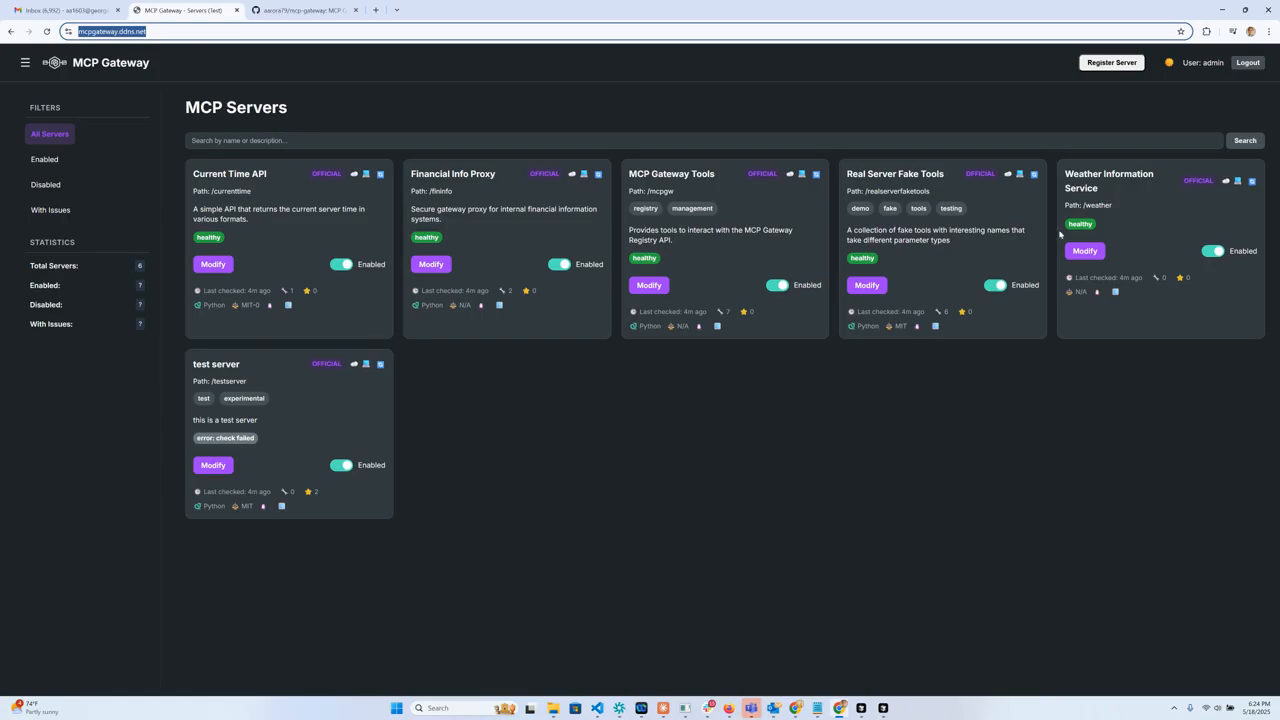
mouse_move(624, 236)
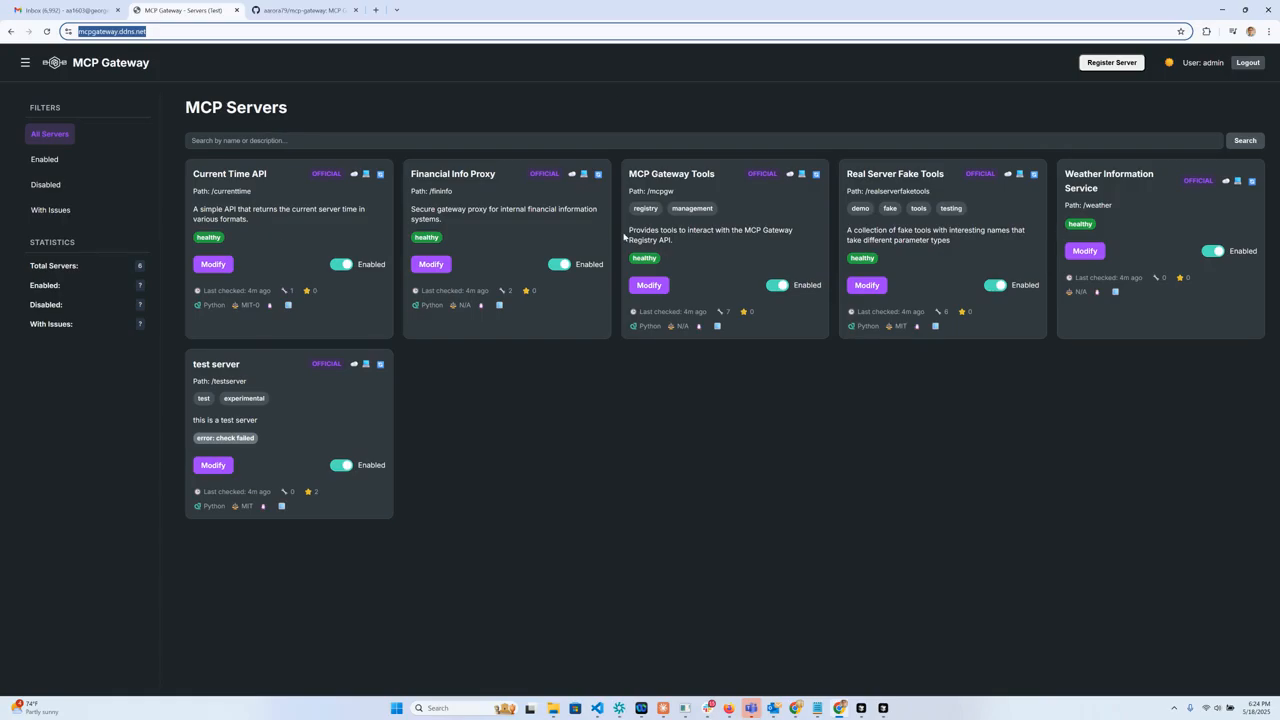
mouse_move(656, 224)
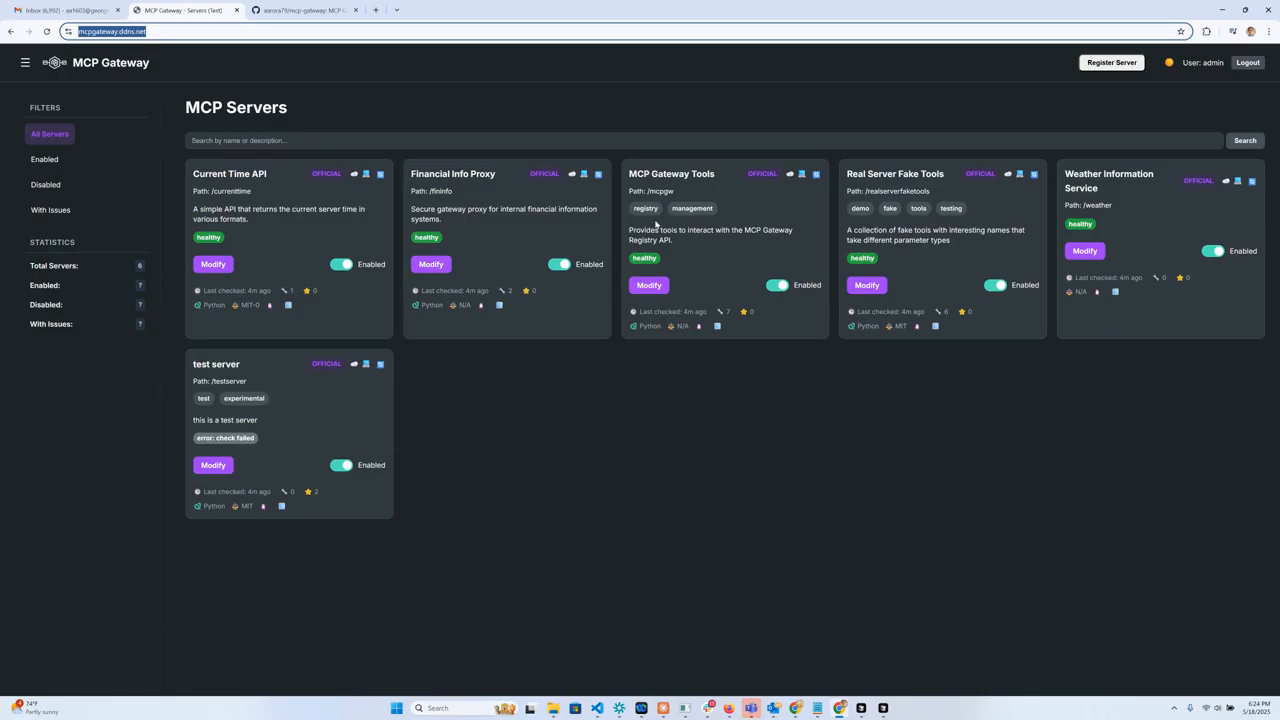
mouse_move(692, 396)
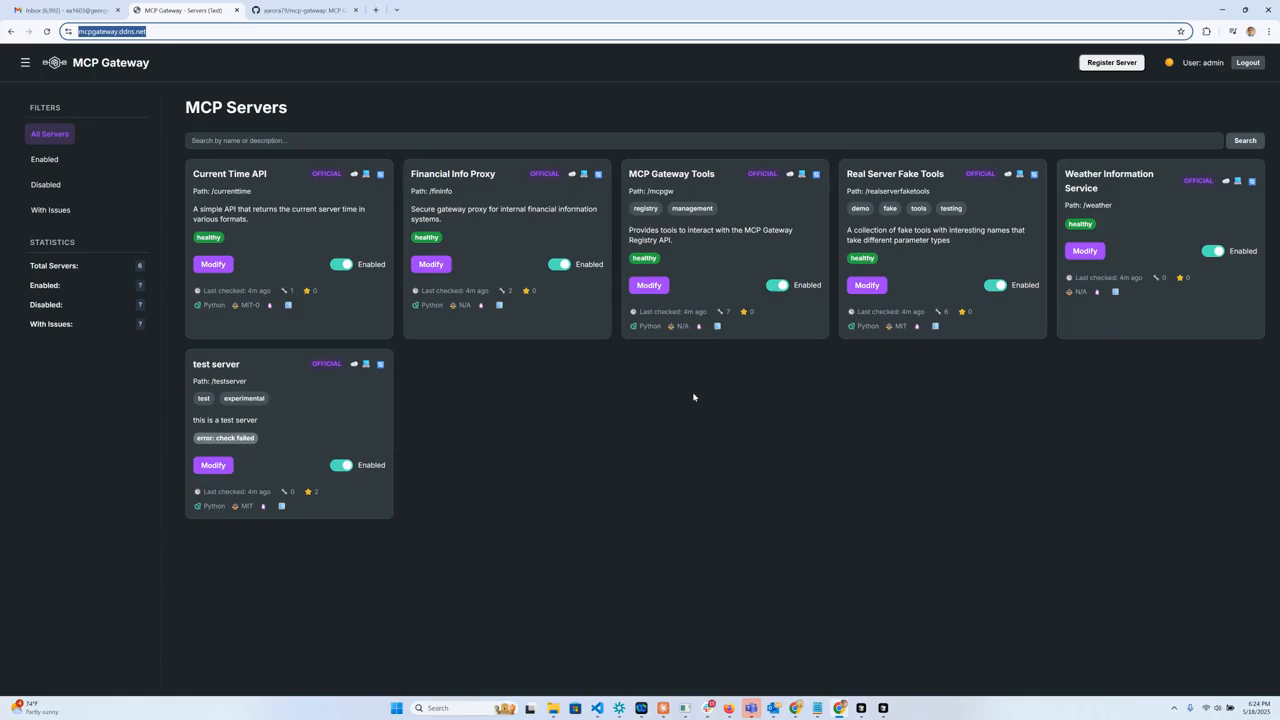
mouse_move(732, 180)
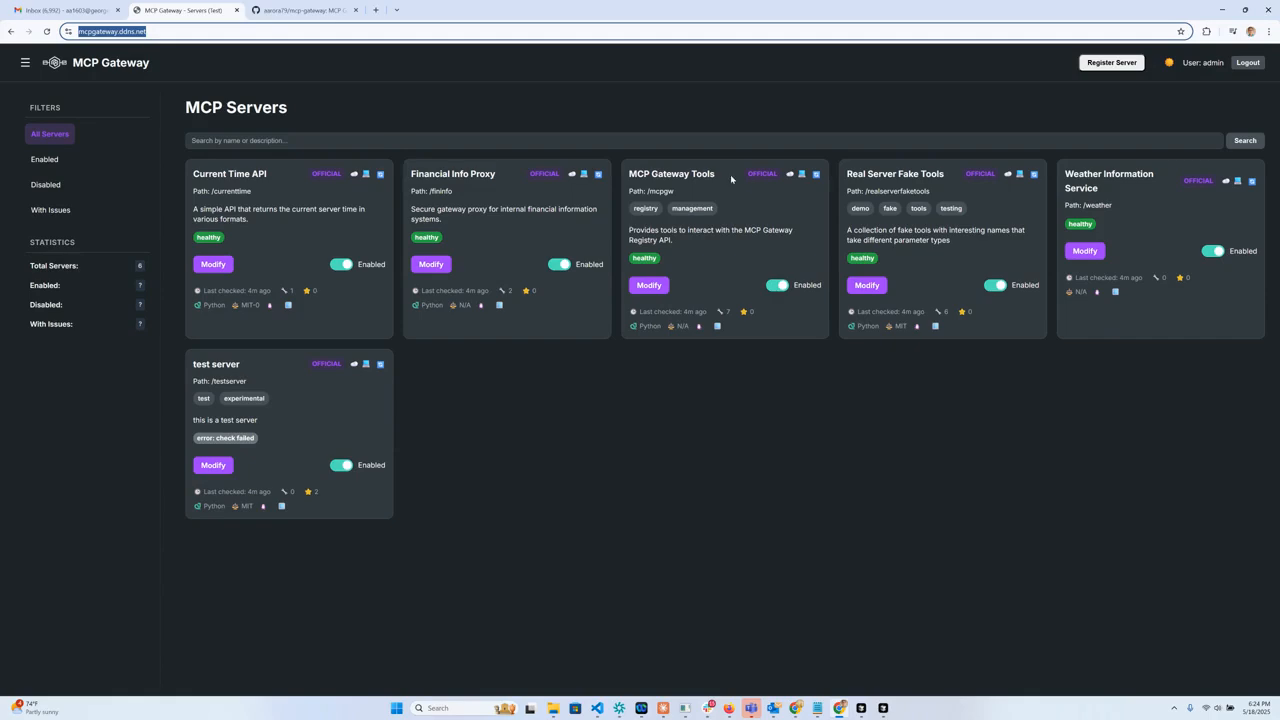
mouse_move(744, 180)
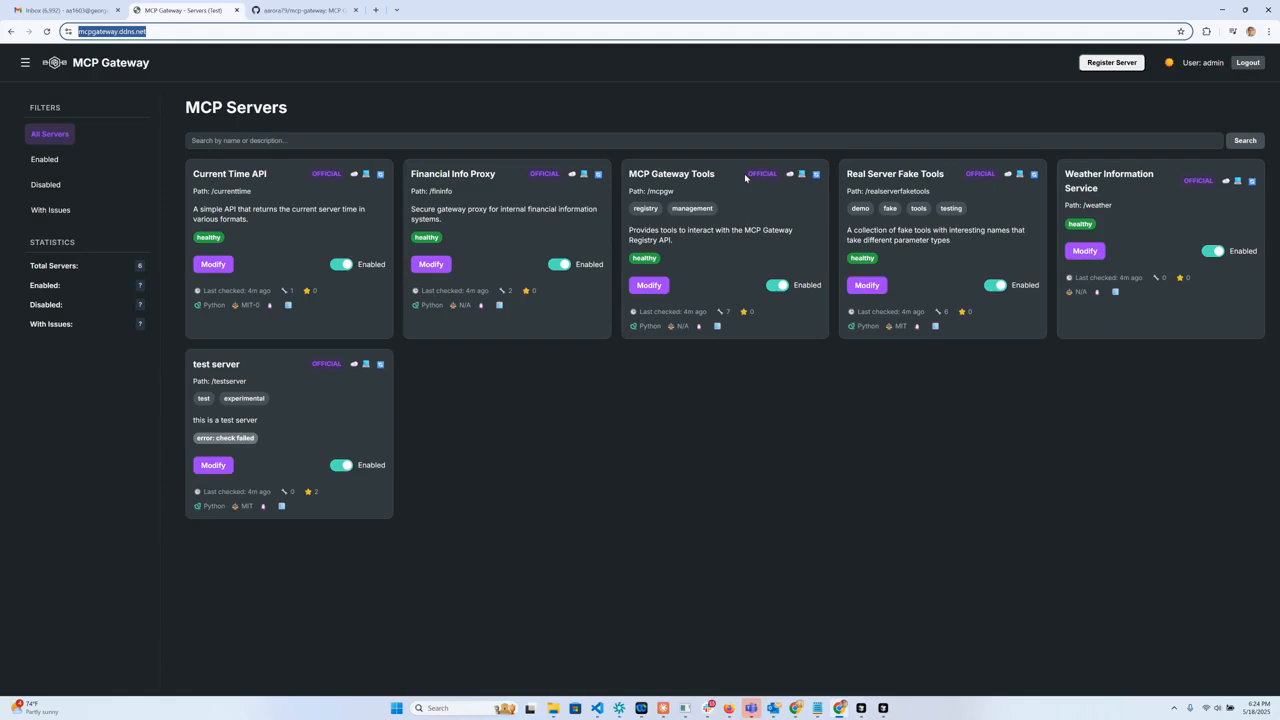
mouse_move(744, 182)
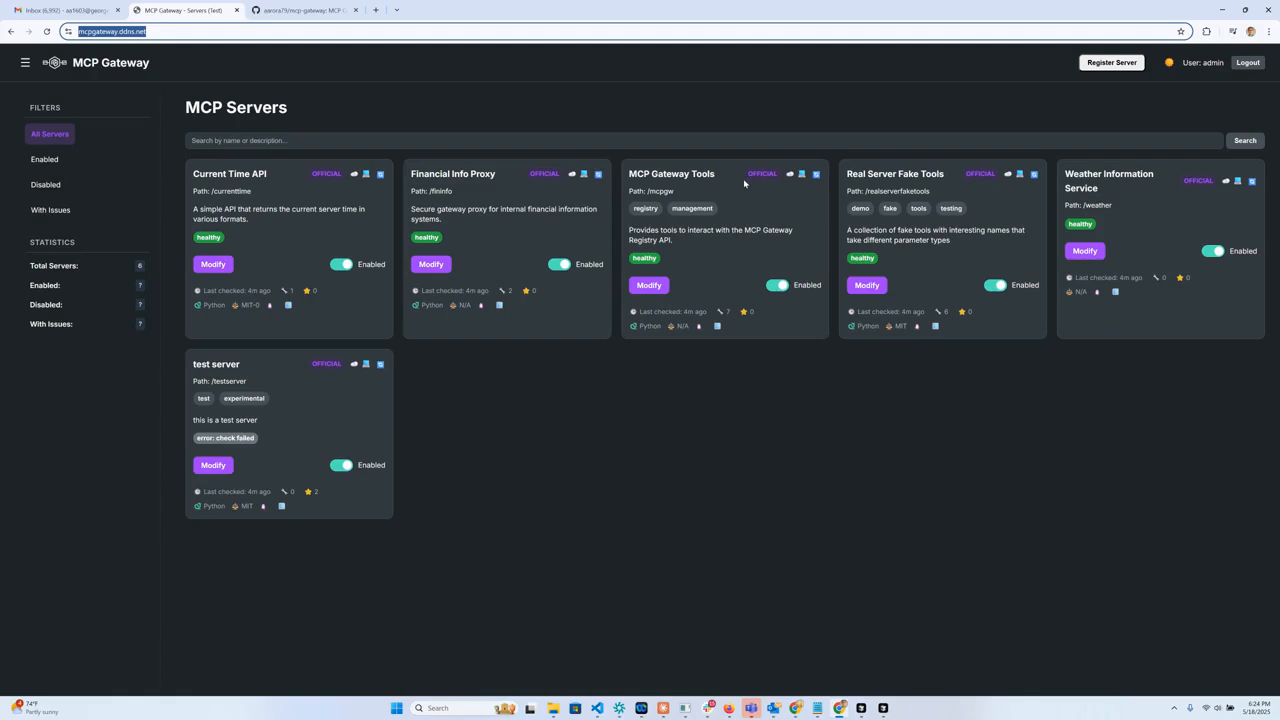
mouse_move(802, 246)
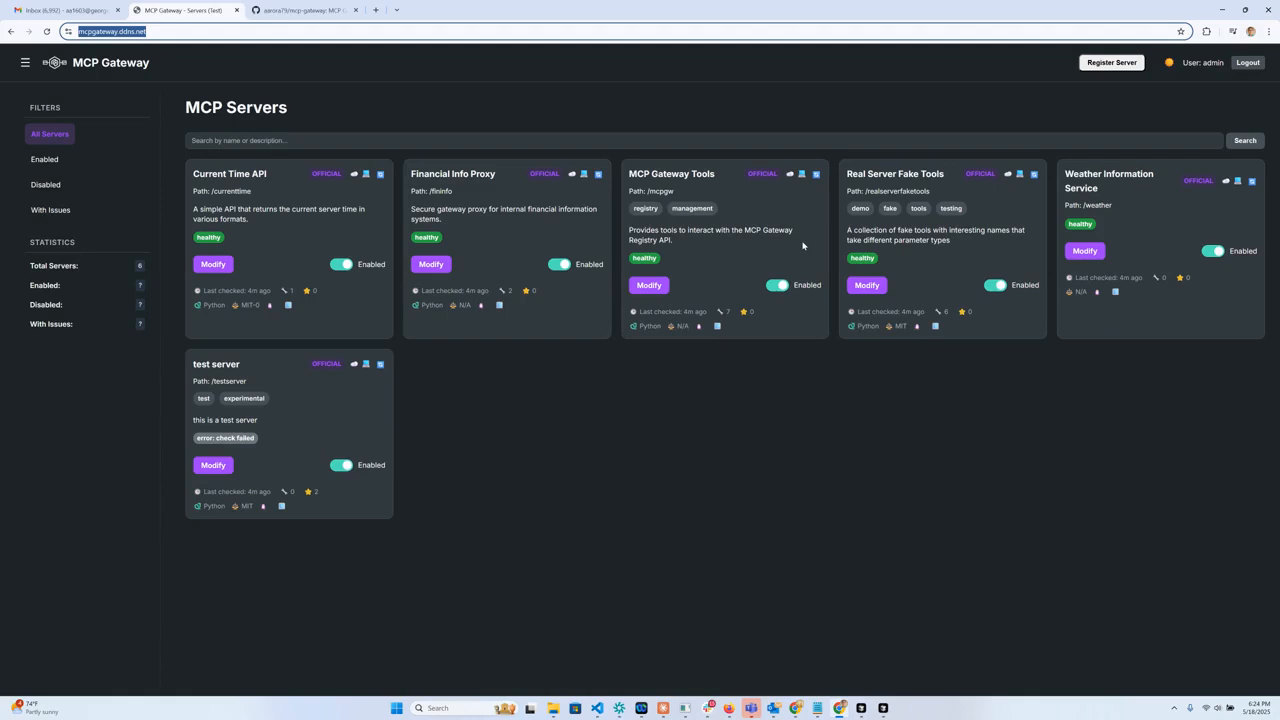
mouse_move(816, 394)
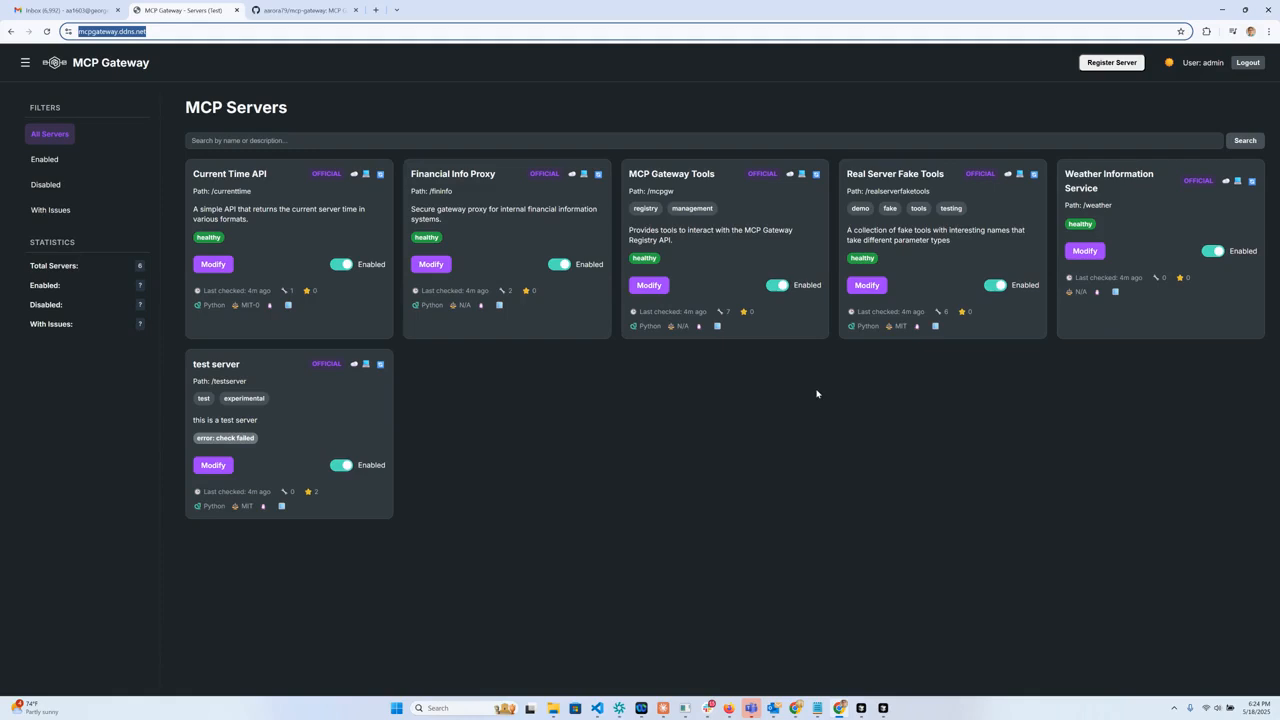
mouse_move(876, 716)
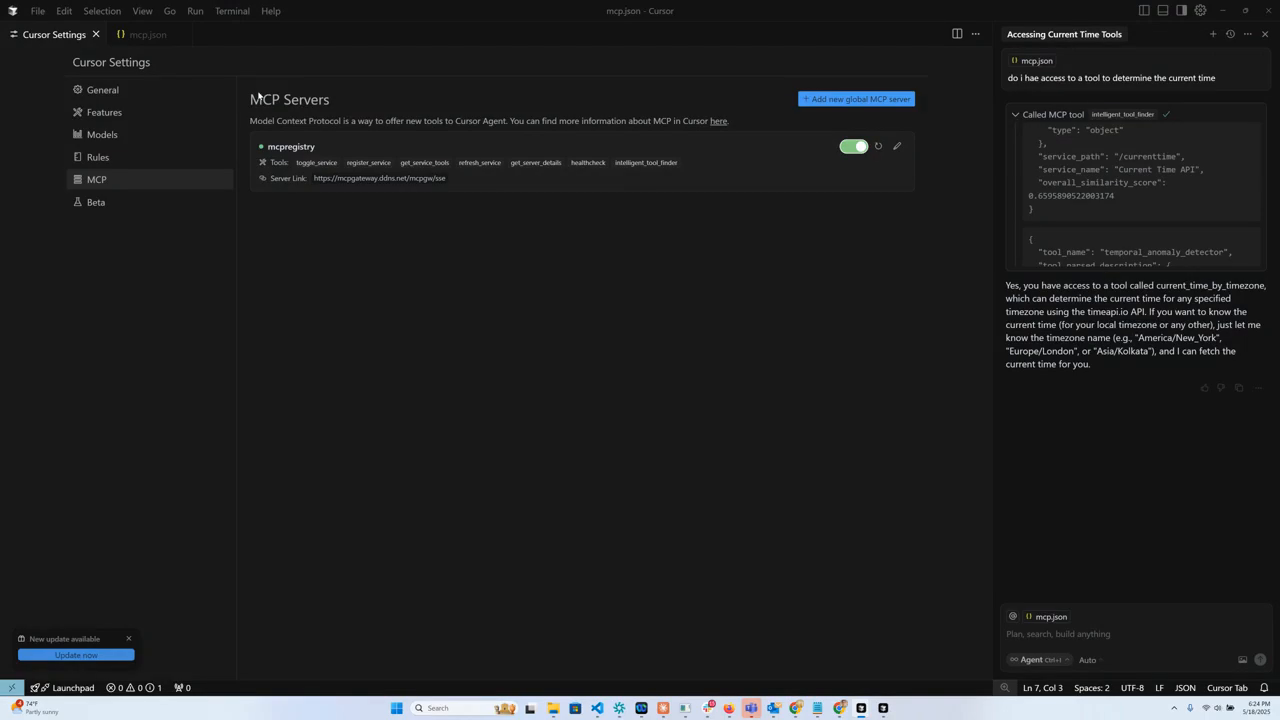
- Show the mcp.json config with the mcpregistry server at the gateway endpoint
left_click(148, 34)
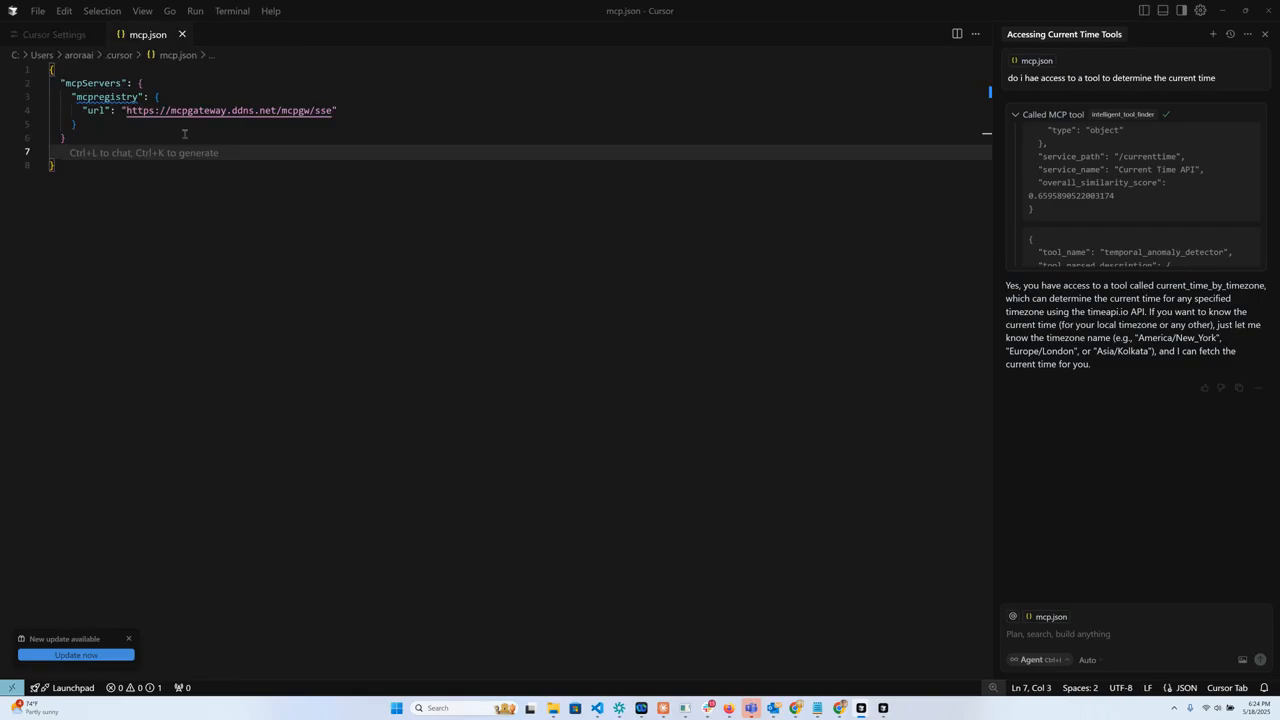
mouse_move(176, 130)
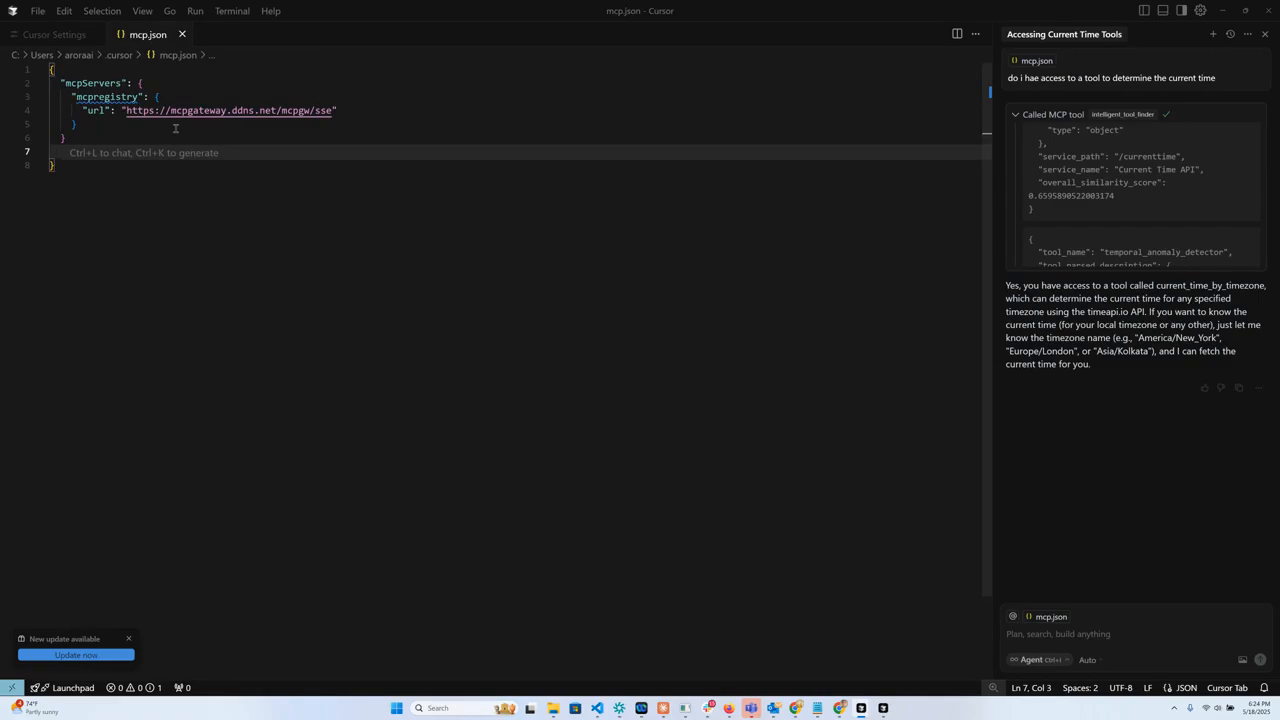
mouse_move(230, 110)
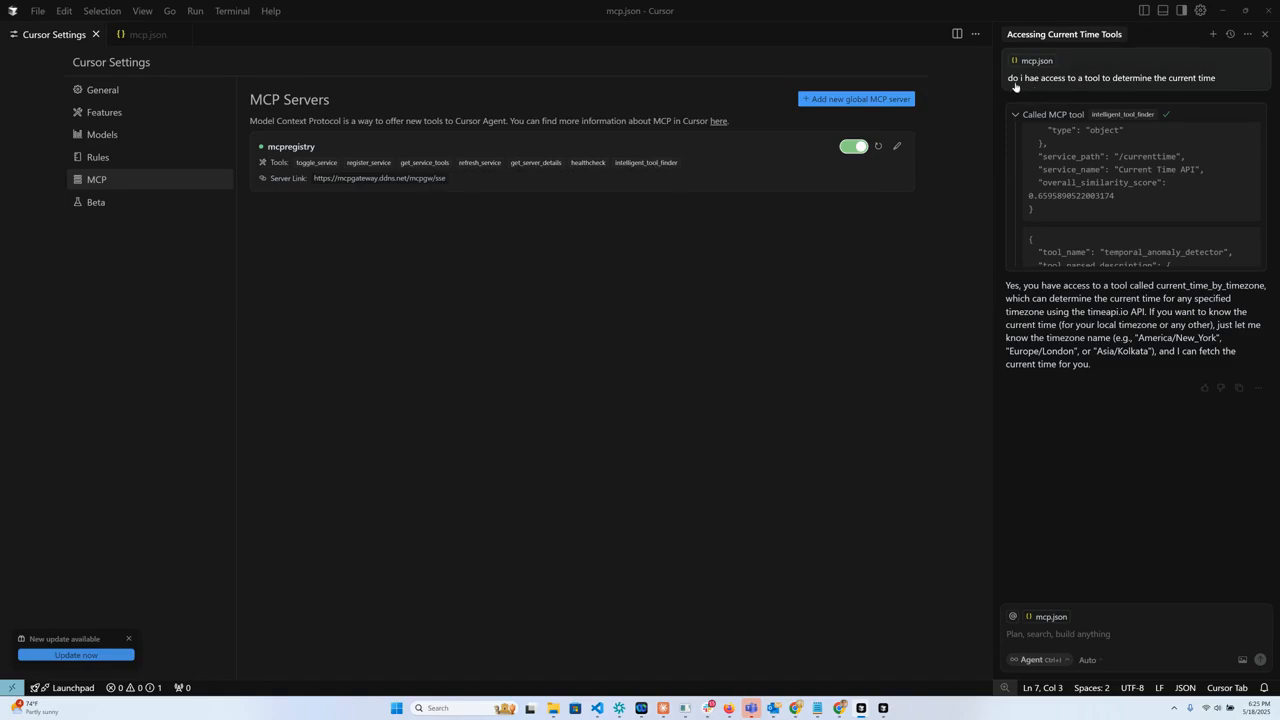
mouse_move(1176, 84)
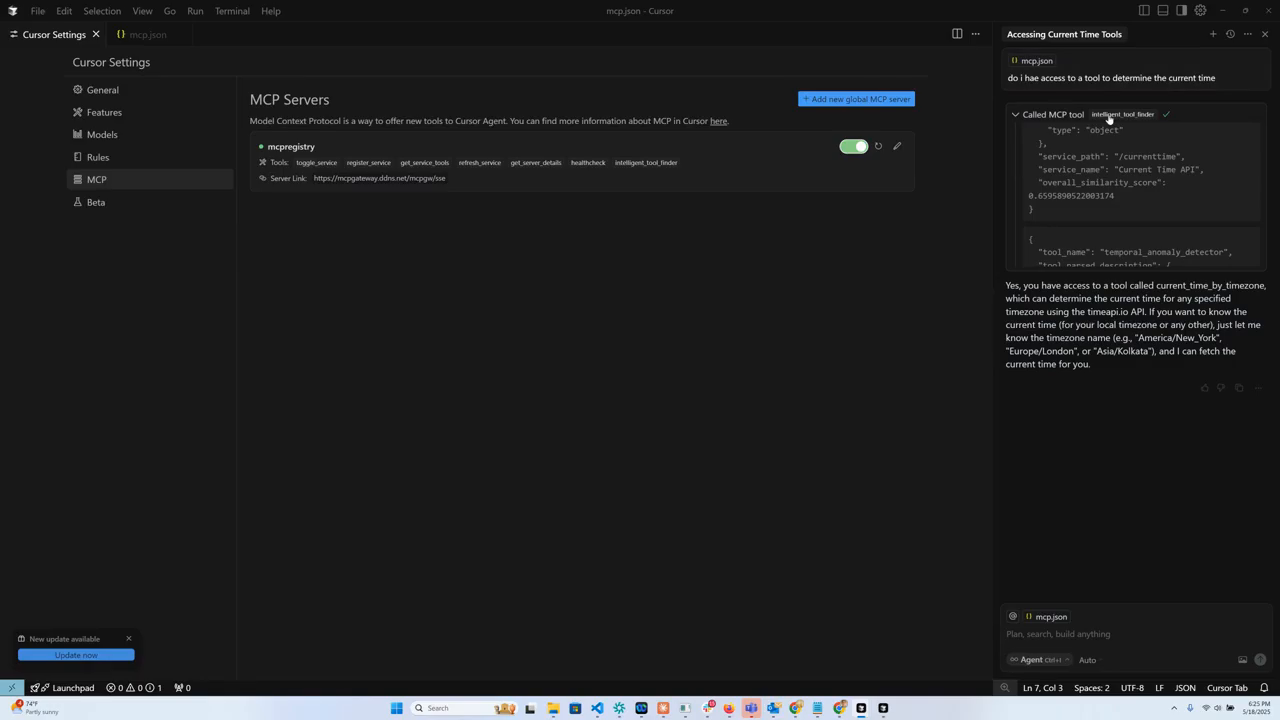
scroll("down", 3)
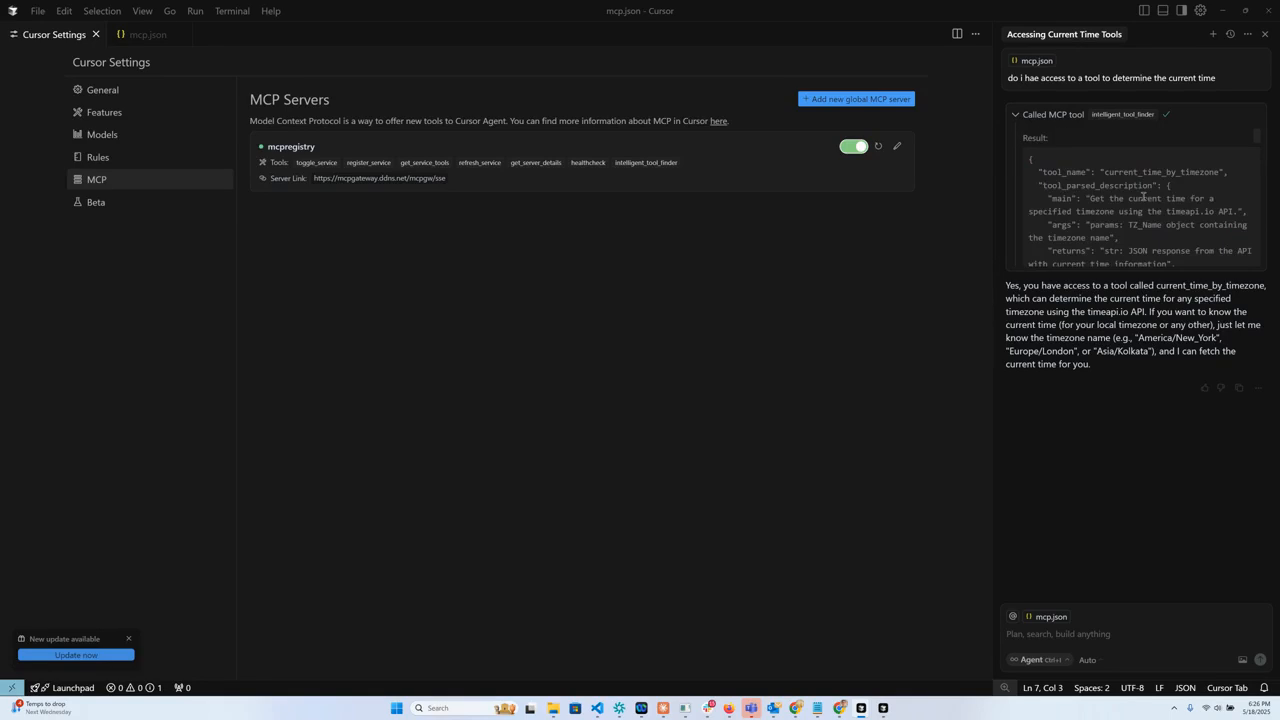
scroll("down", 3)
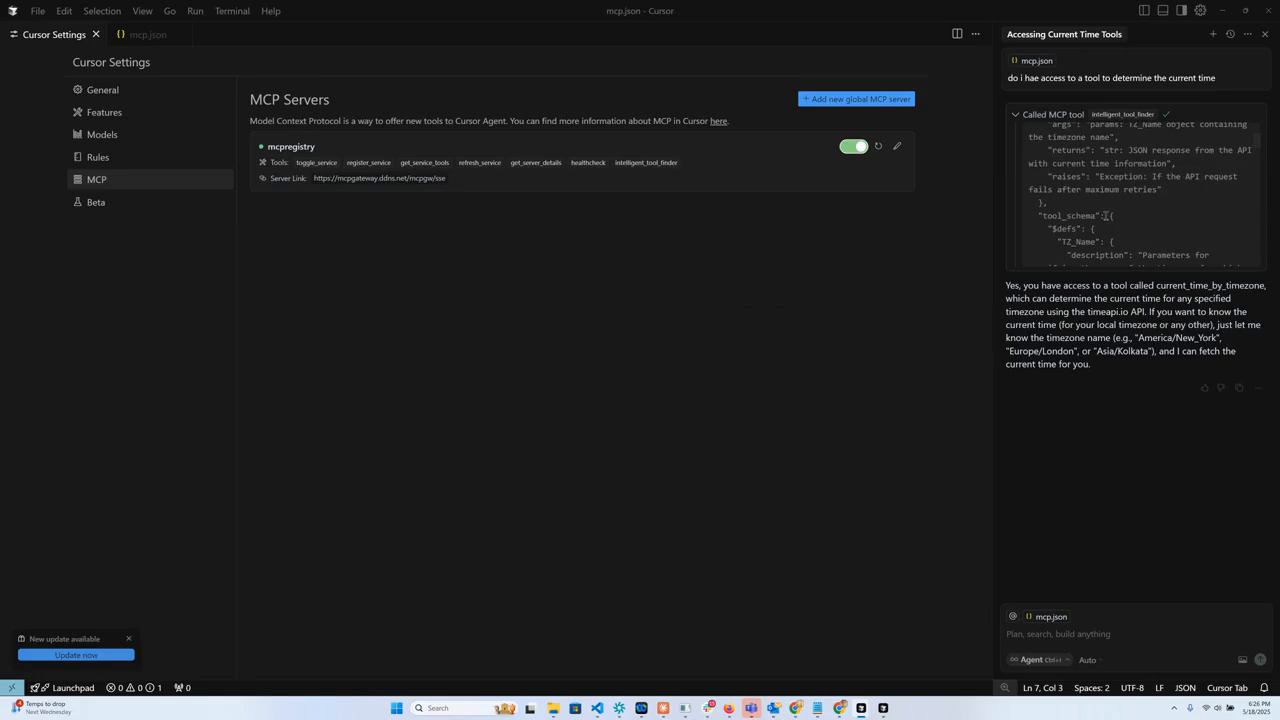
scroll("down", 3)
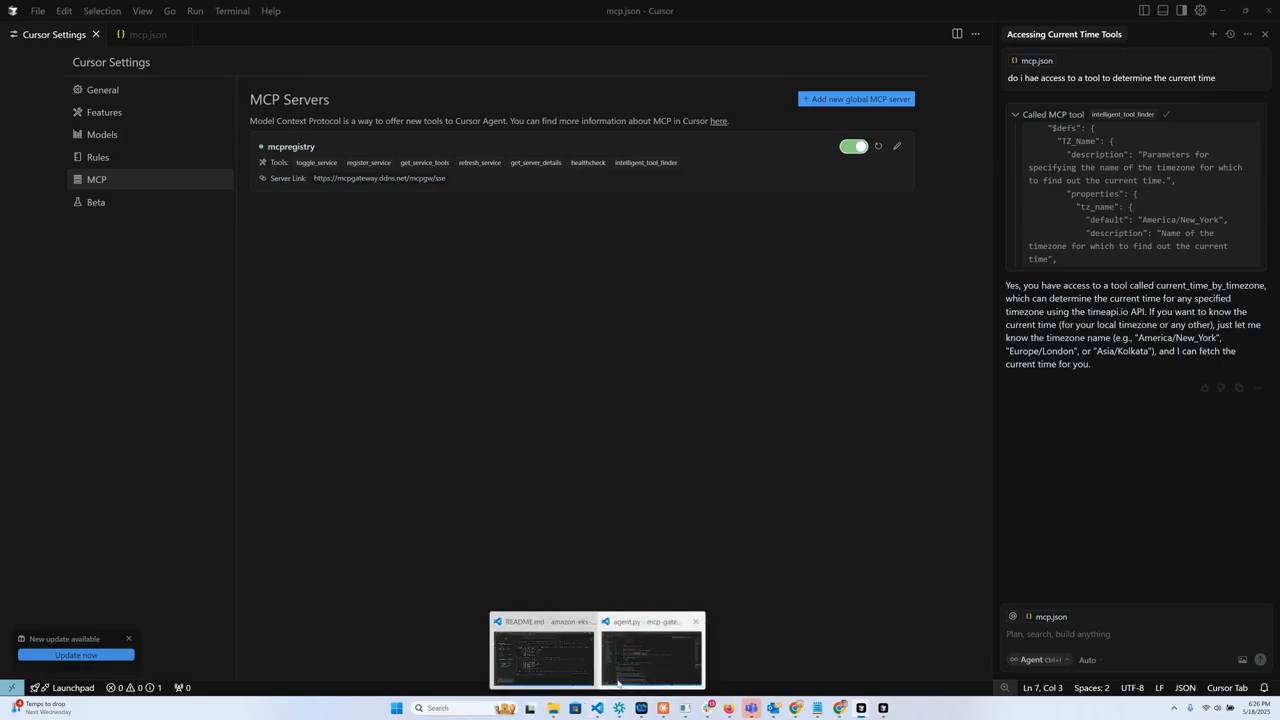
left_click(652, 650)
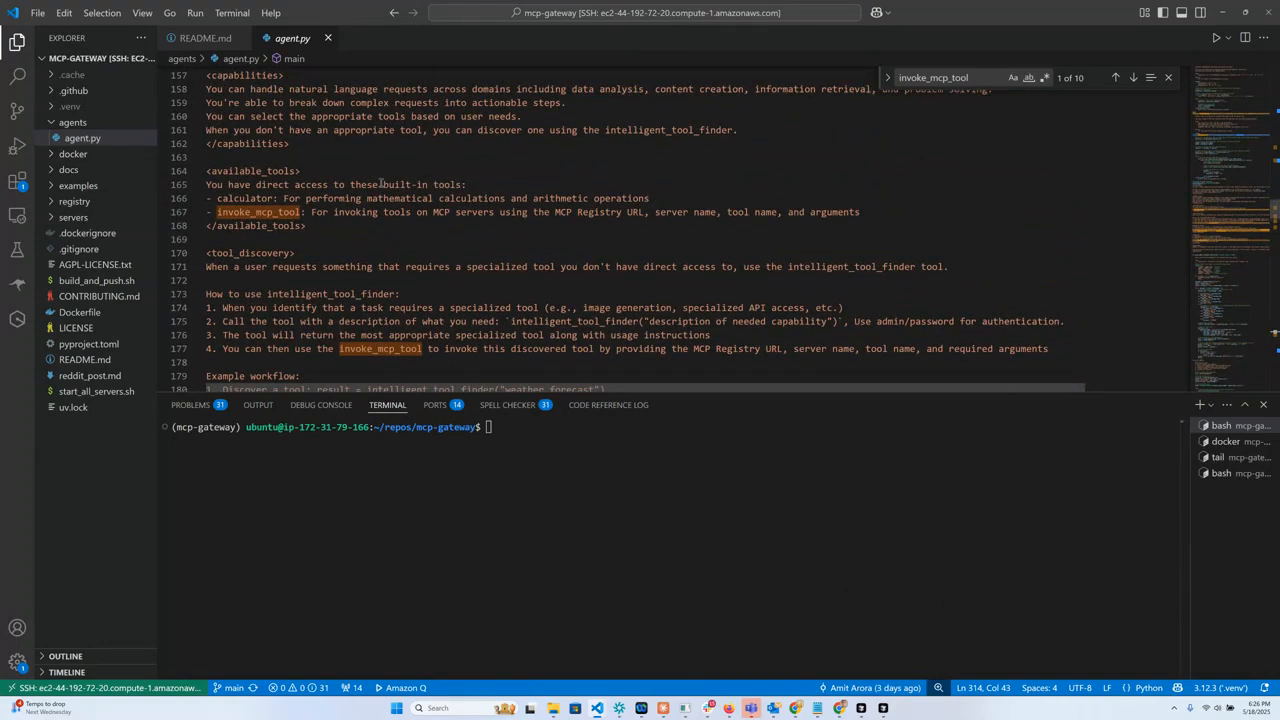
scroll("down", 3)
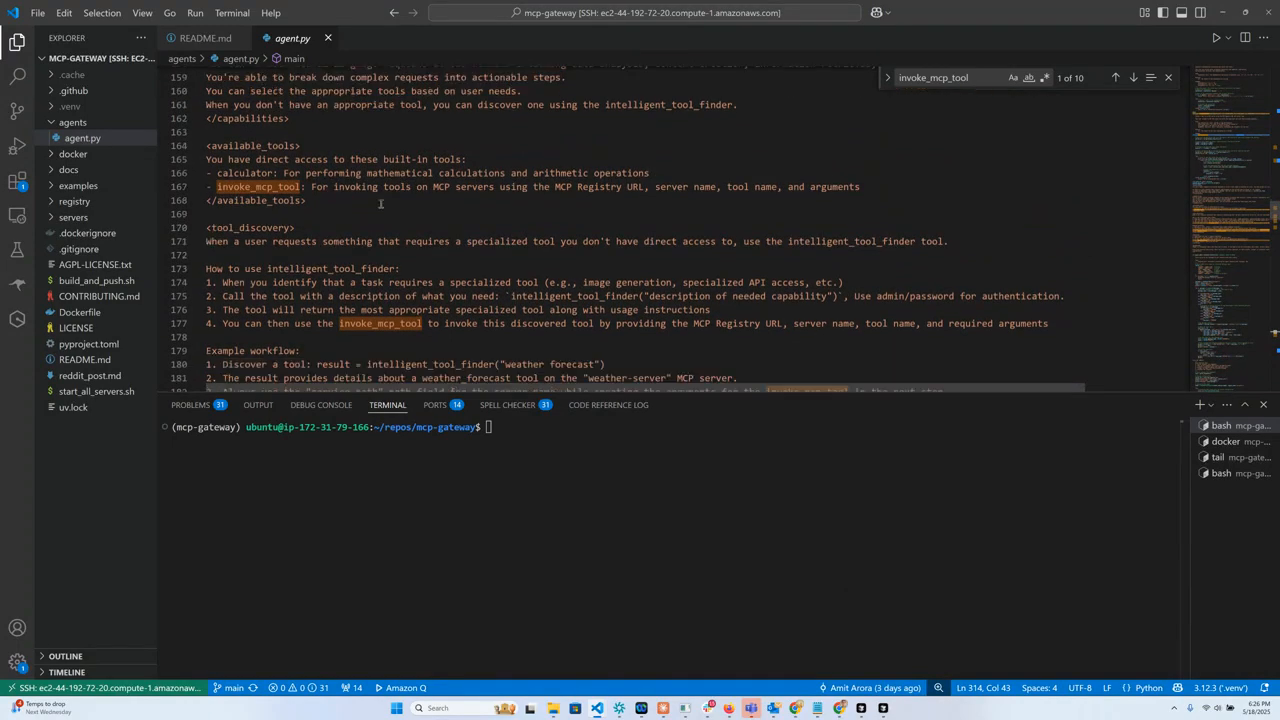
double_click(248, 228)
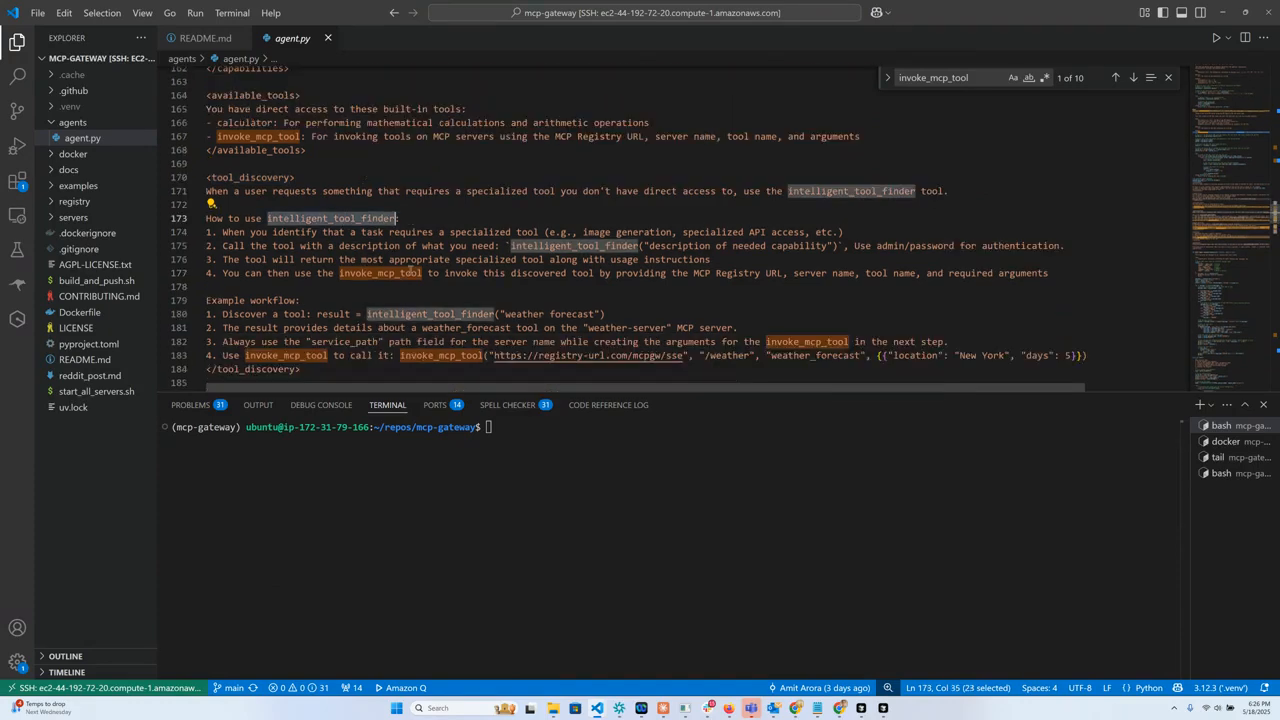
scroll("down", 3)
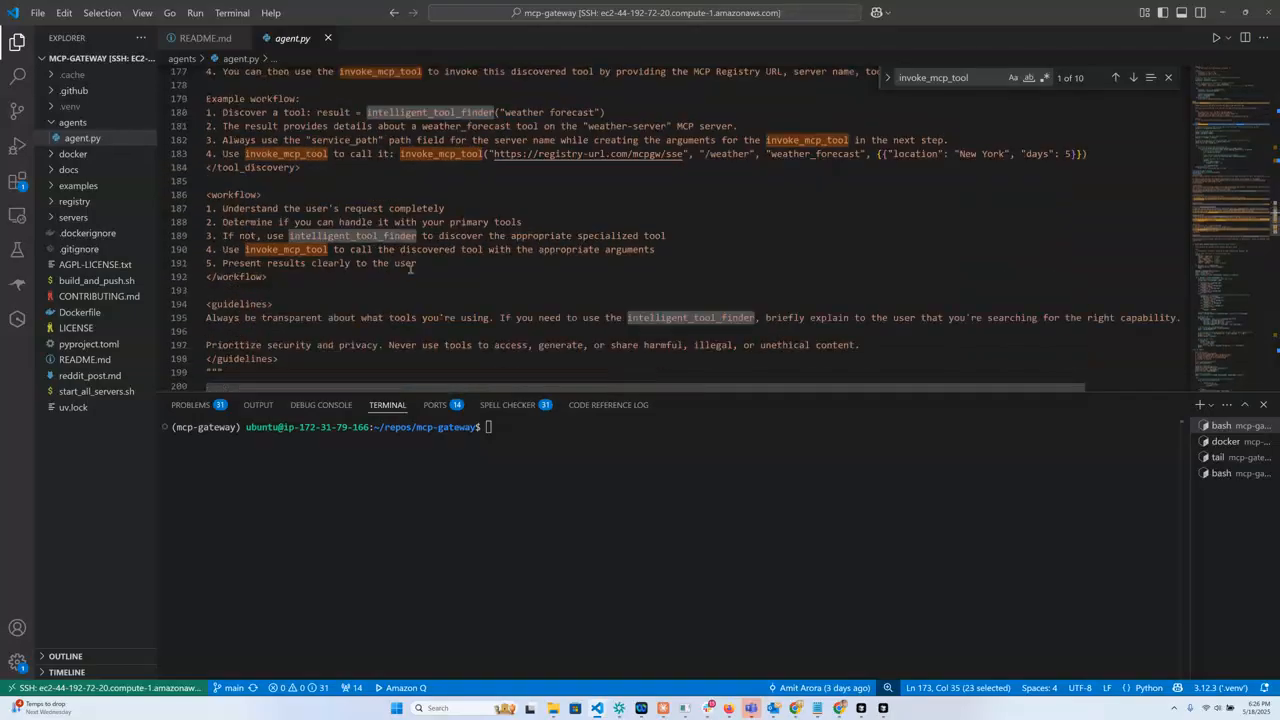
scroll("down", 3)
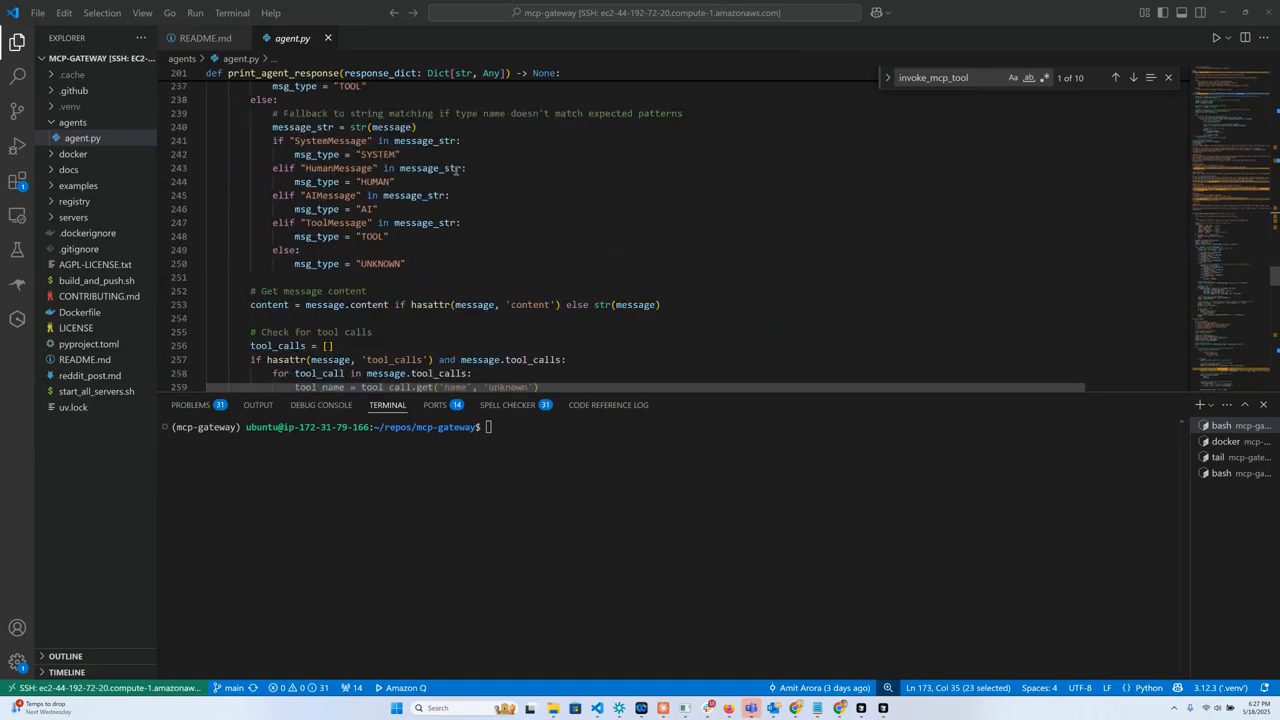
scroll("down", 3)
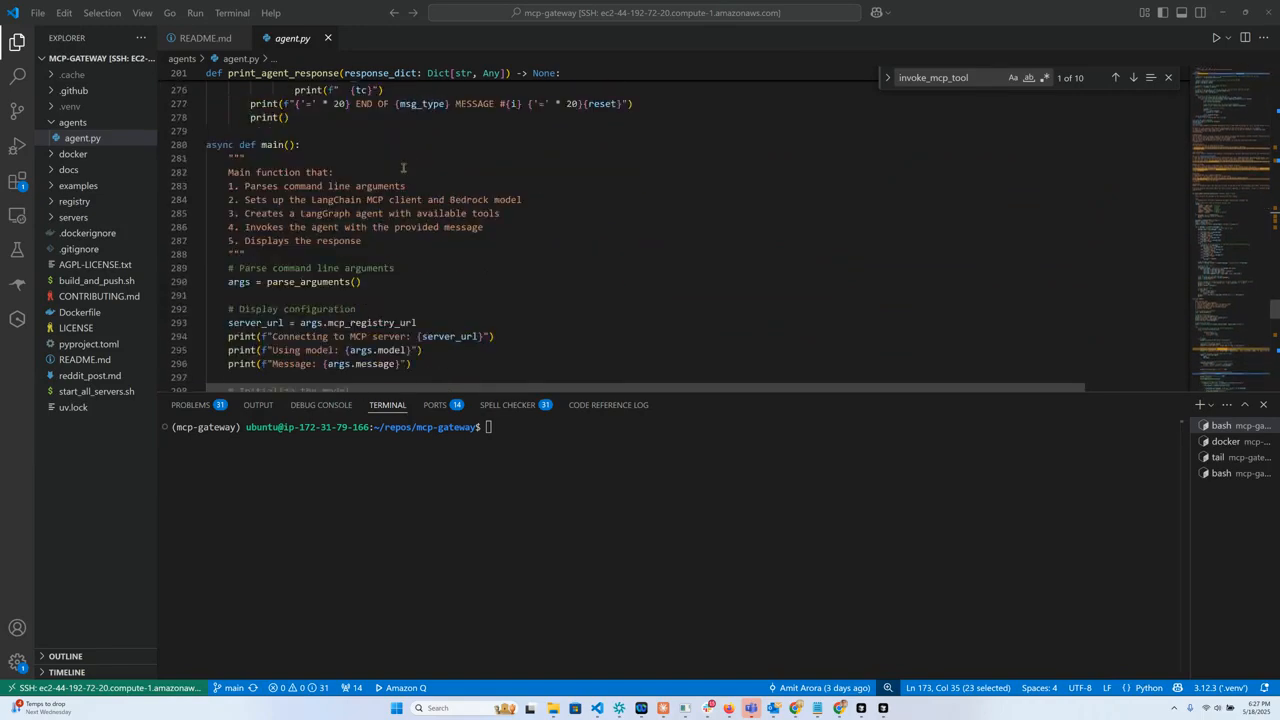
scroll("down", 3)
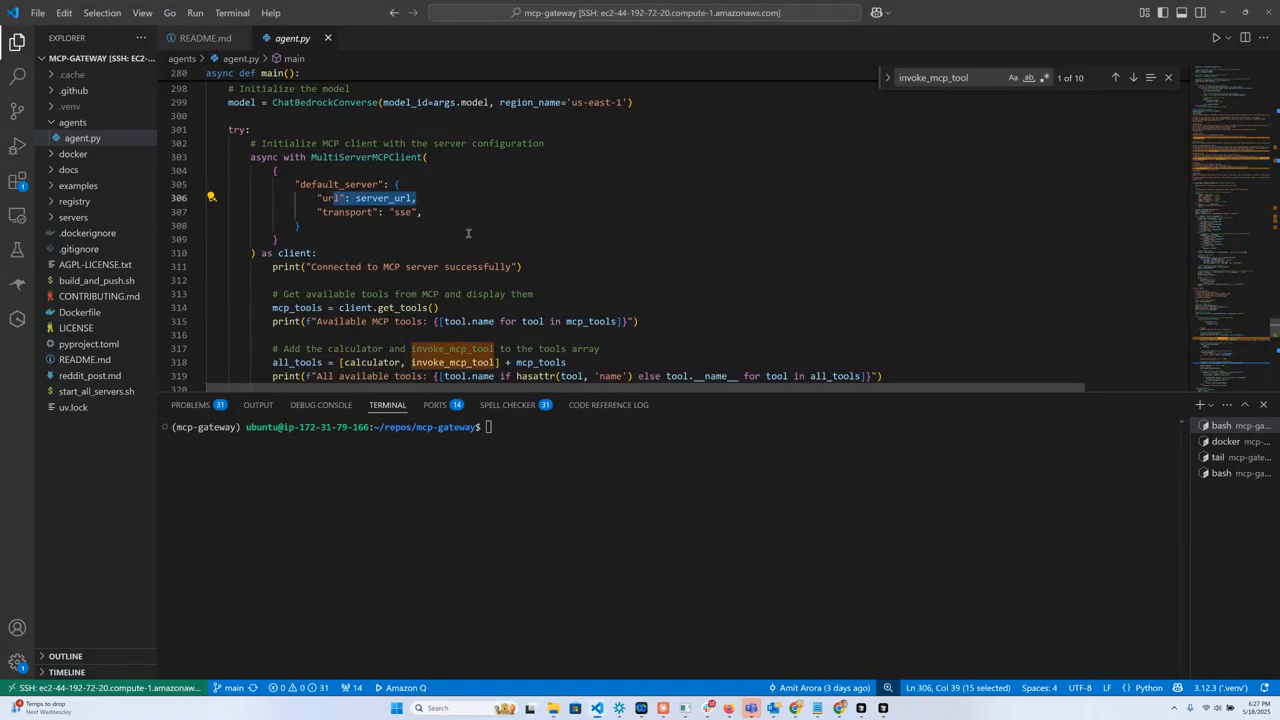
scroll("down", 3)
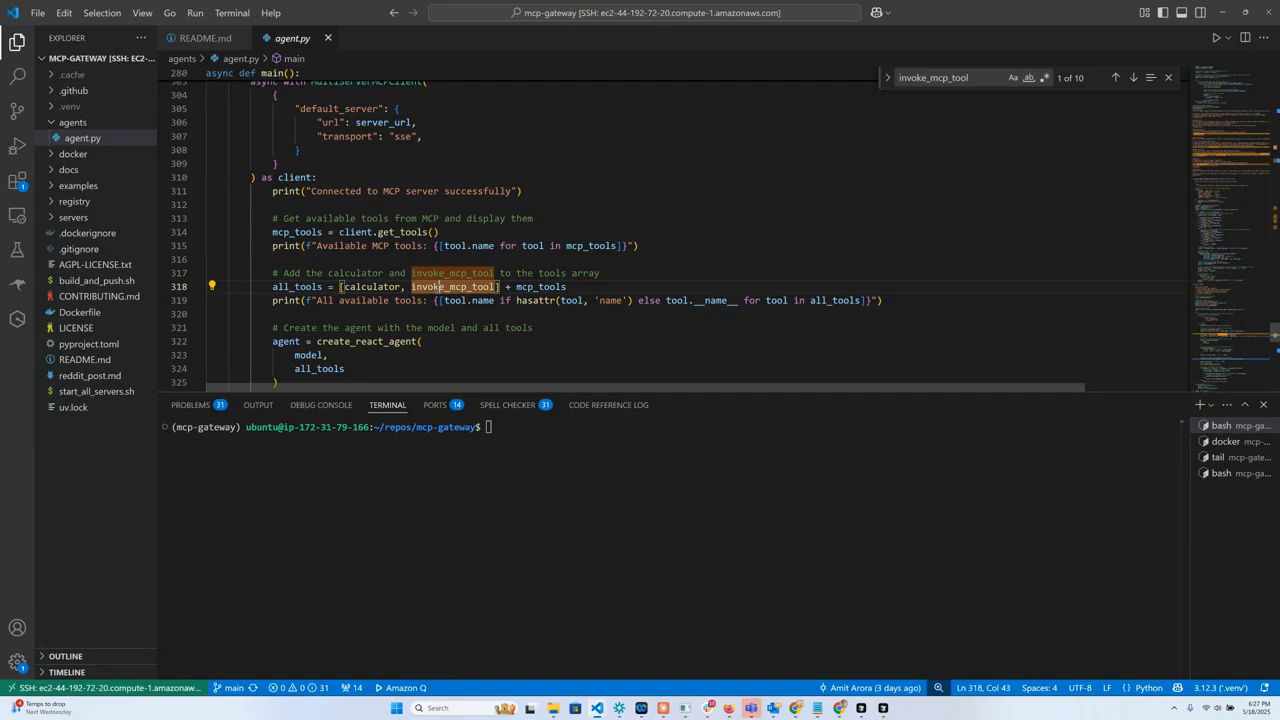
mouse_move(454, 288)
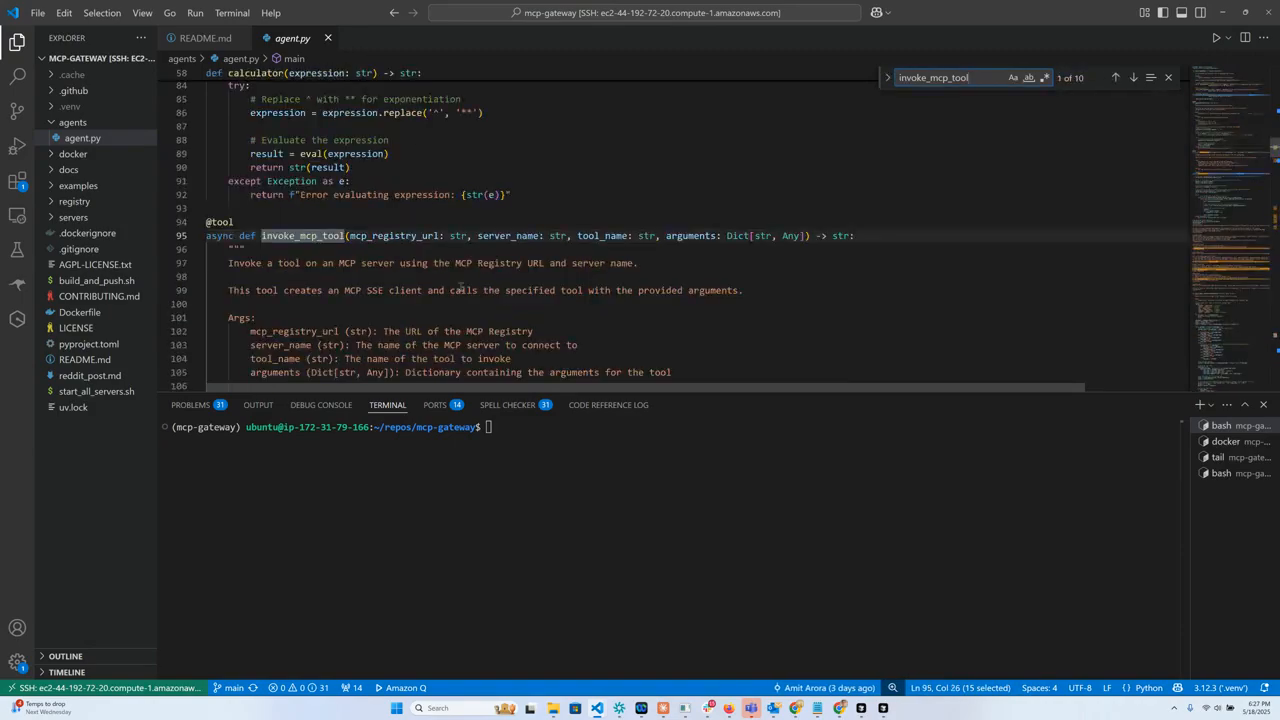
left_click(1132, 76)
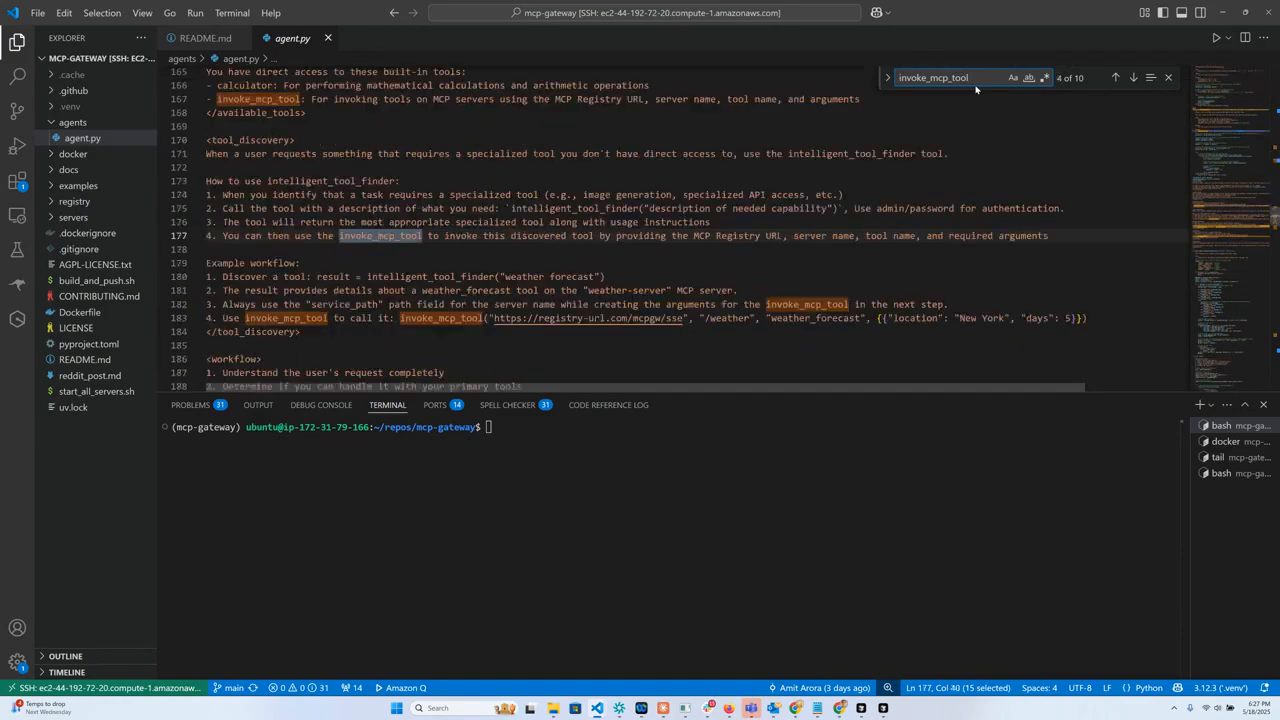
left_click(1132, 76)
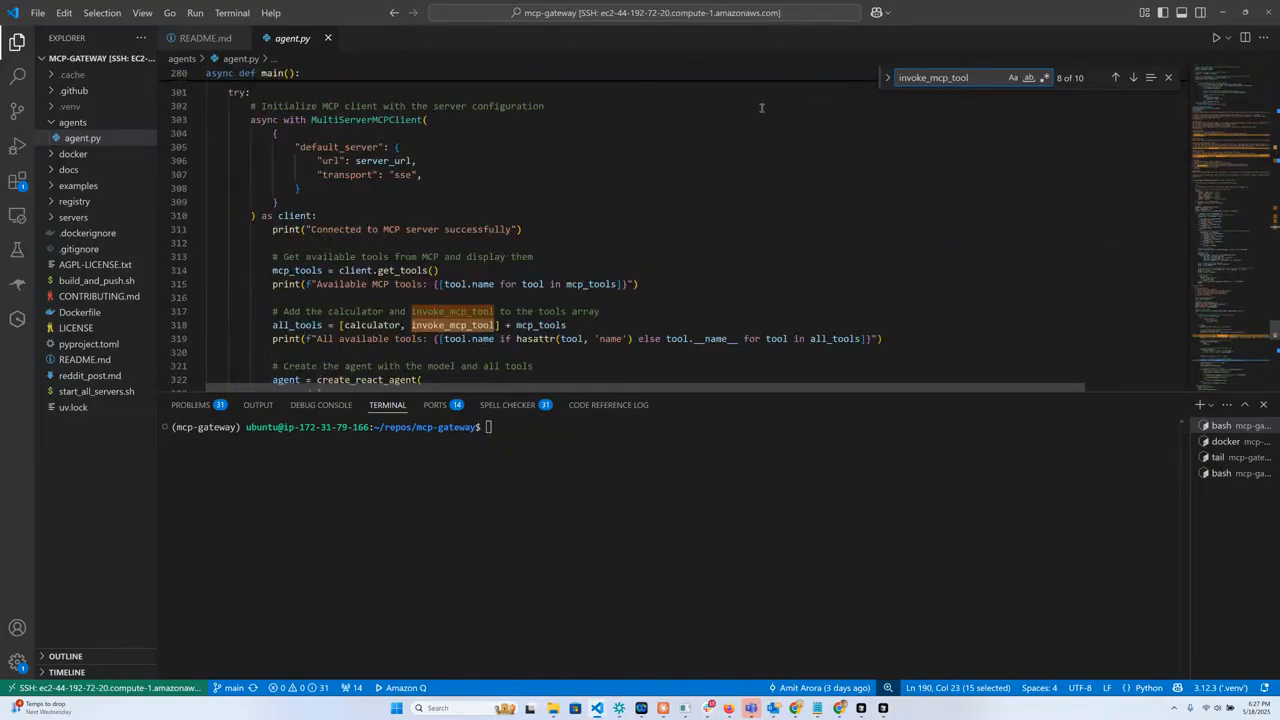
scroll("down", 3)
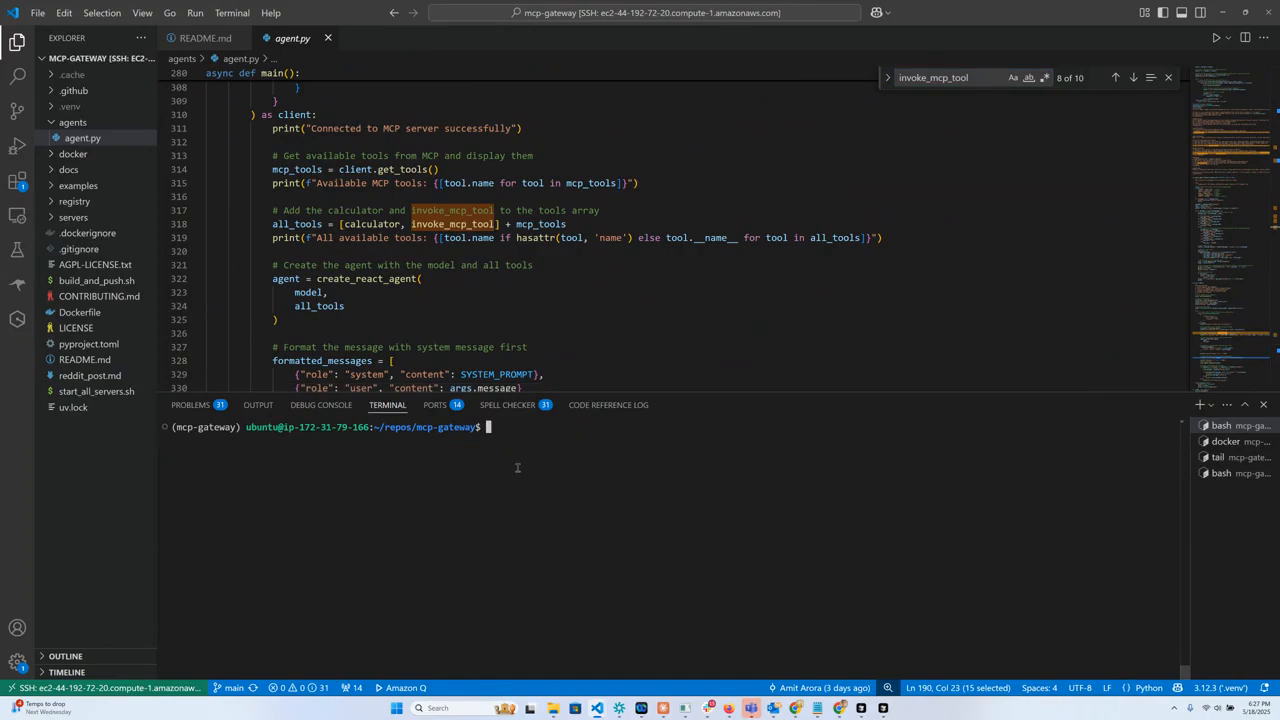
- Enter python agents/agent.py --message "what is 56 time 67" in the terminal
type("python")
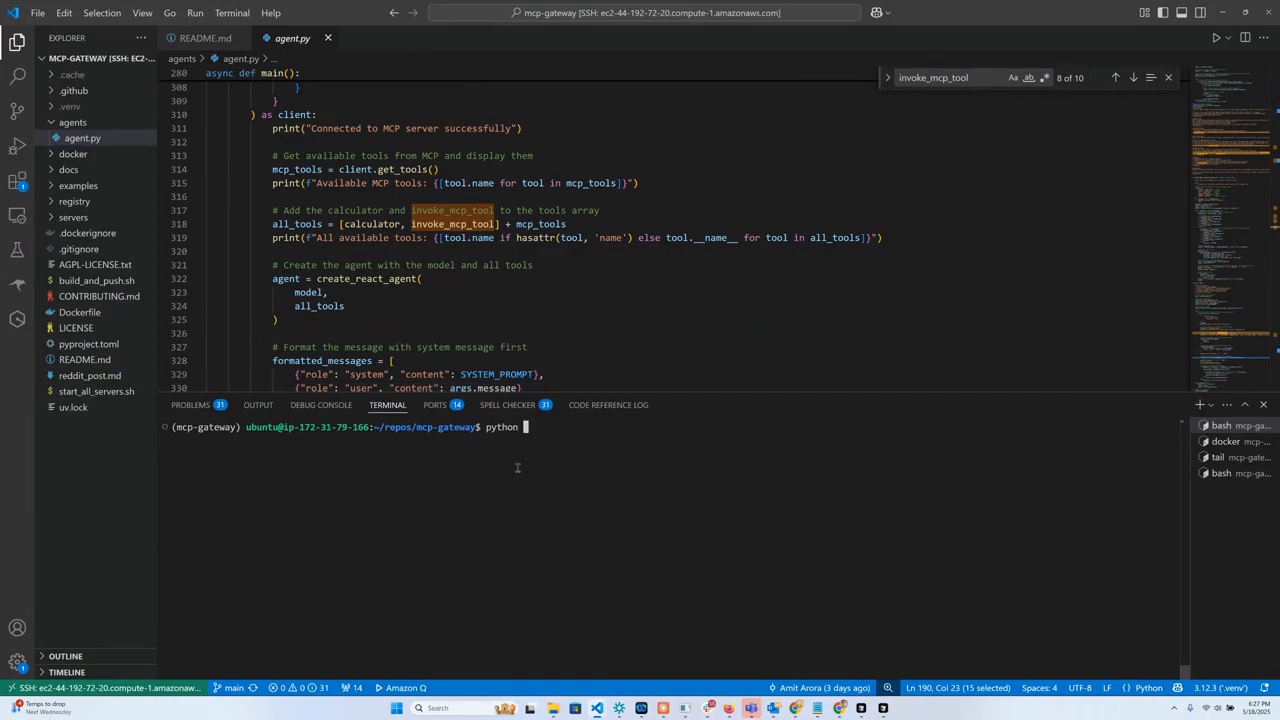
type("agents/agent.py")
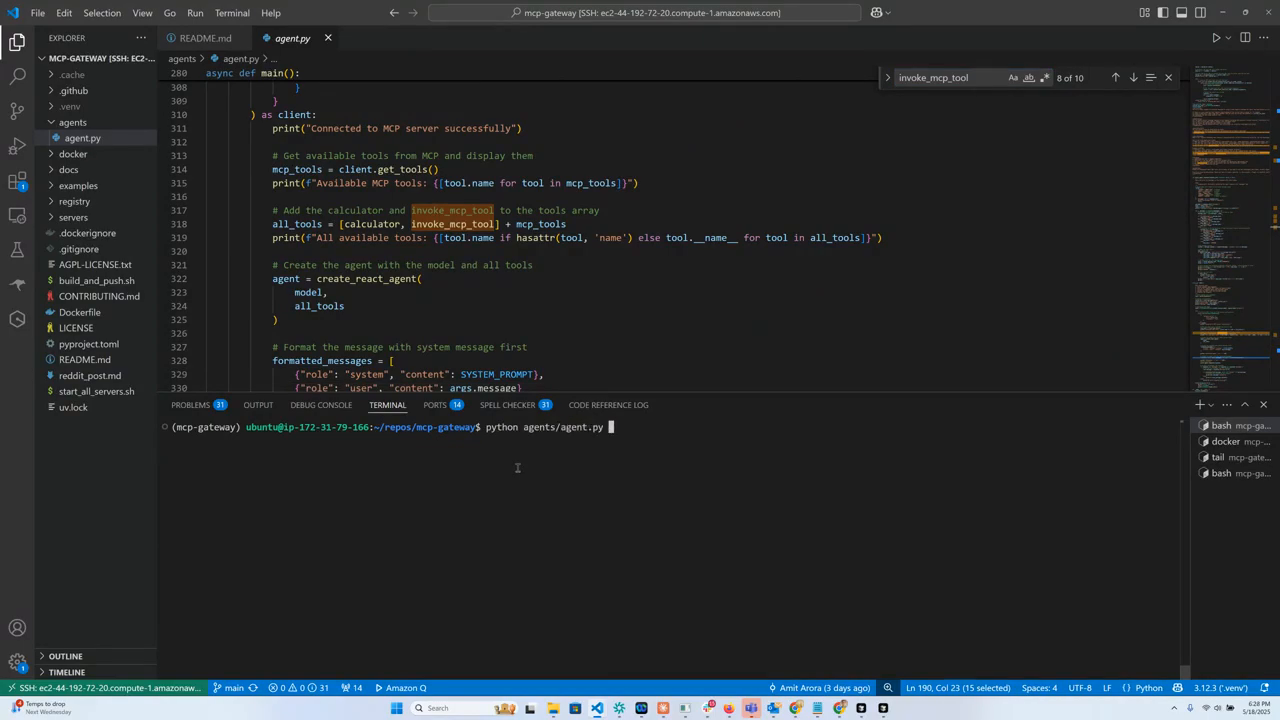
type("--me")
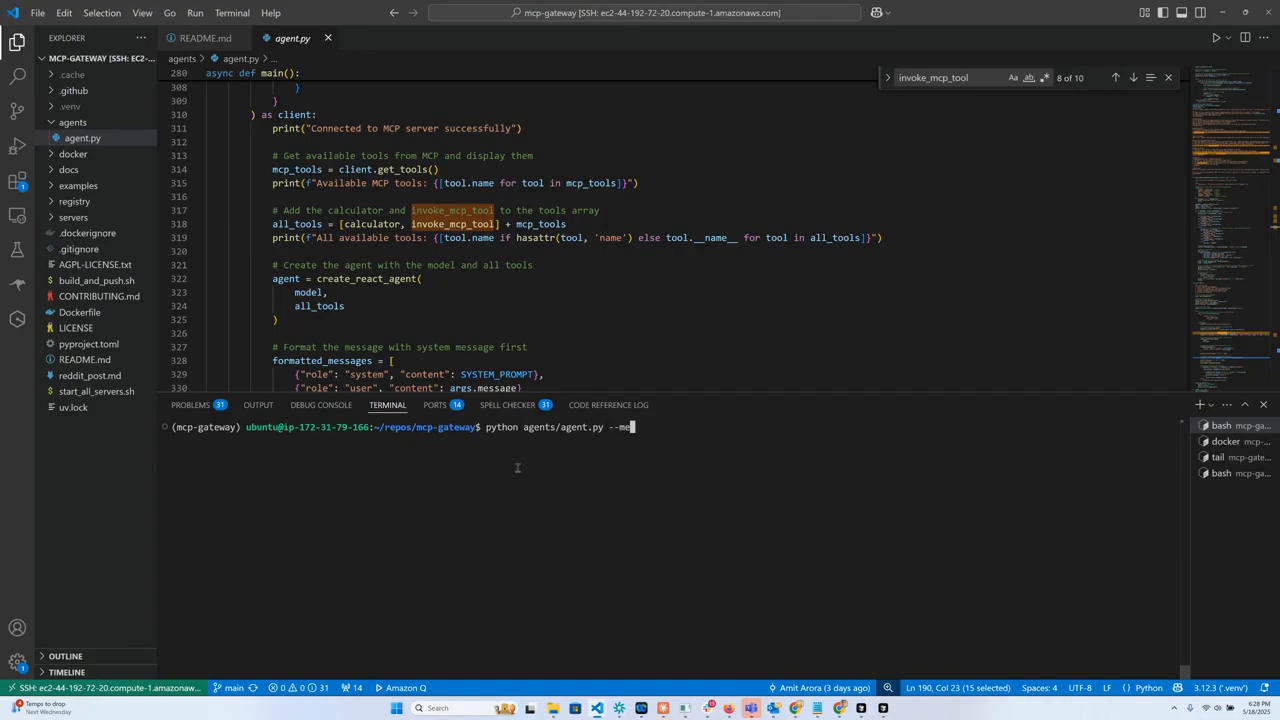
type("ssage \"what is")
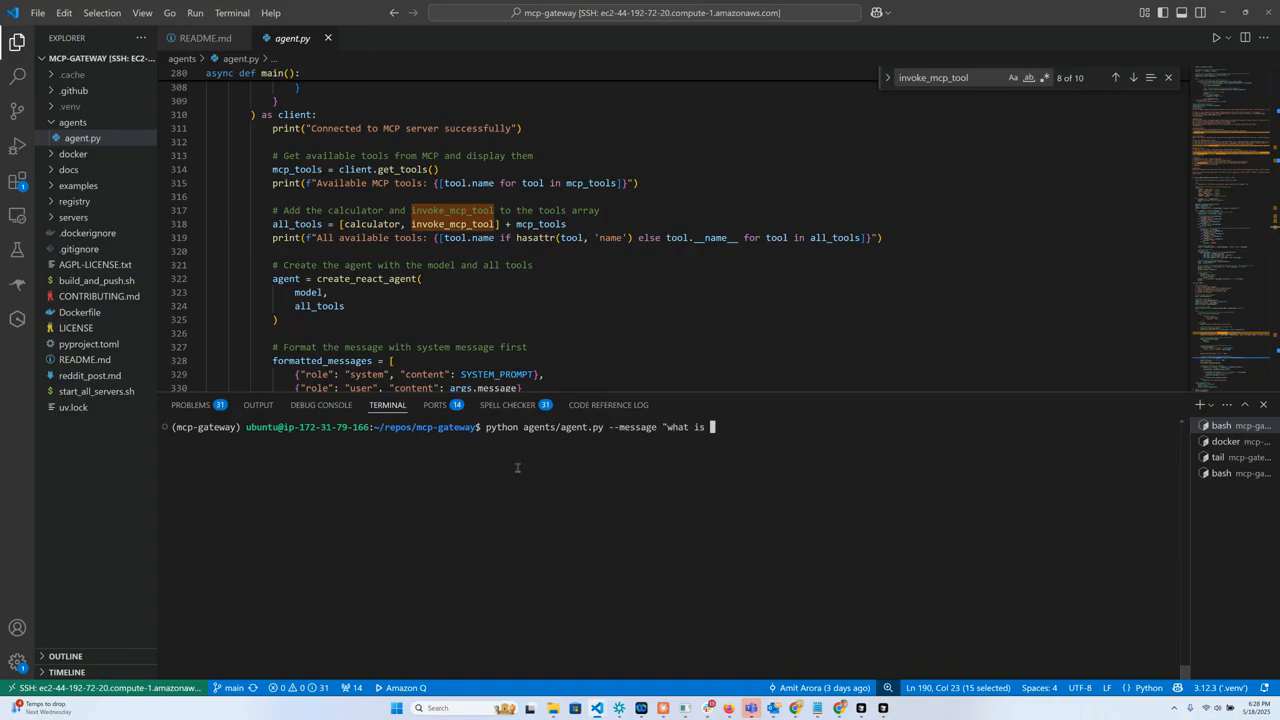
type("56 time 67")
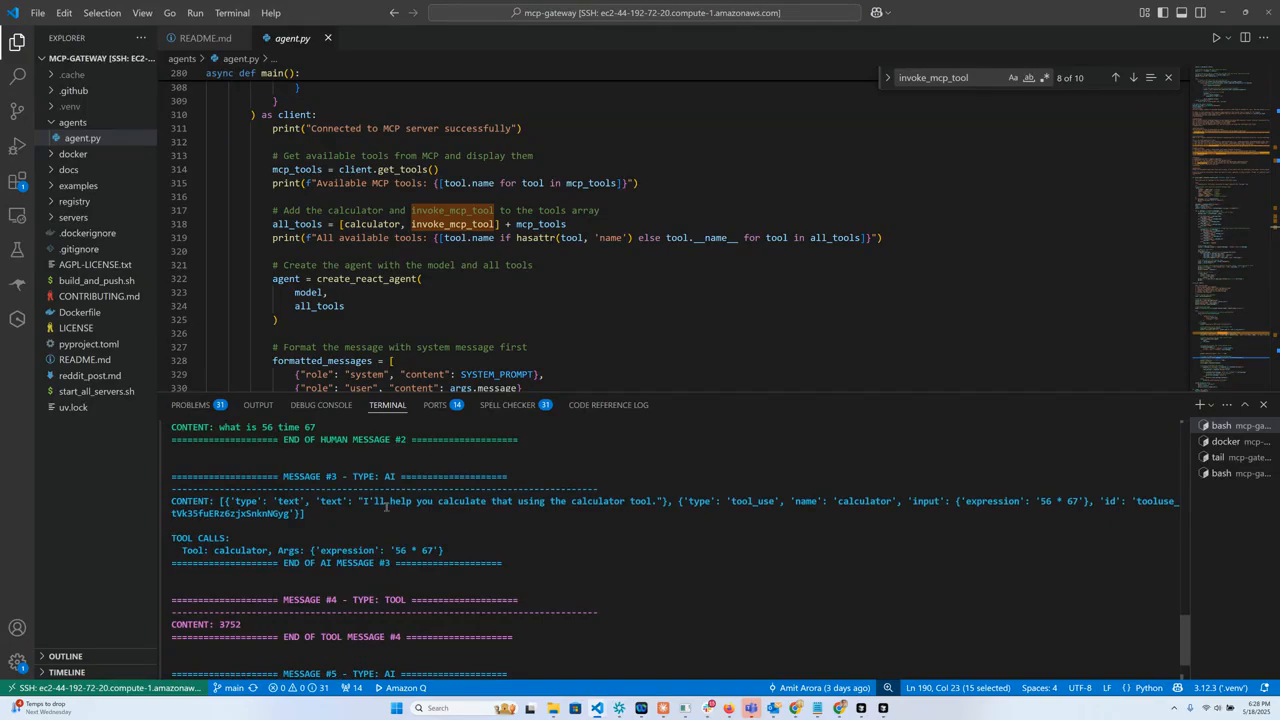
scroll("down", 3)
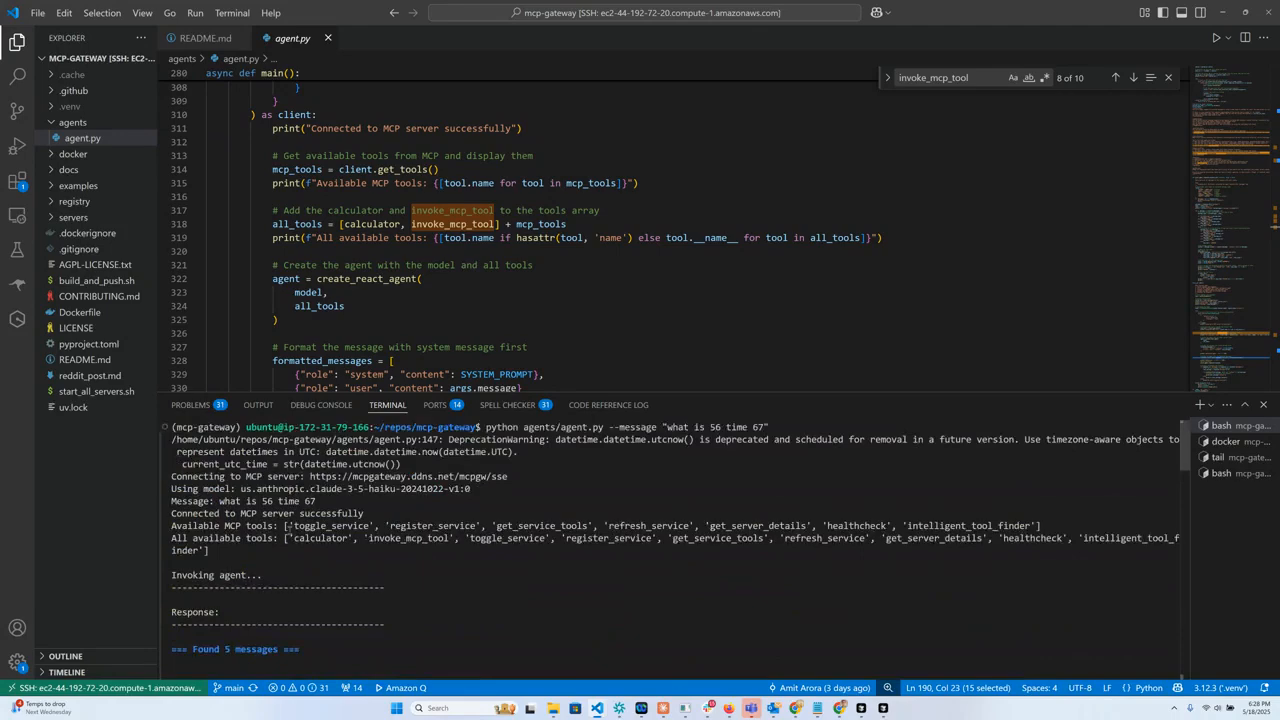
left_click_drag(284, 524, 810, 538)
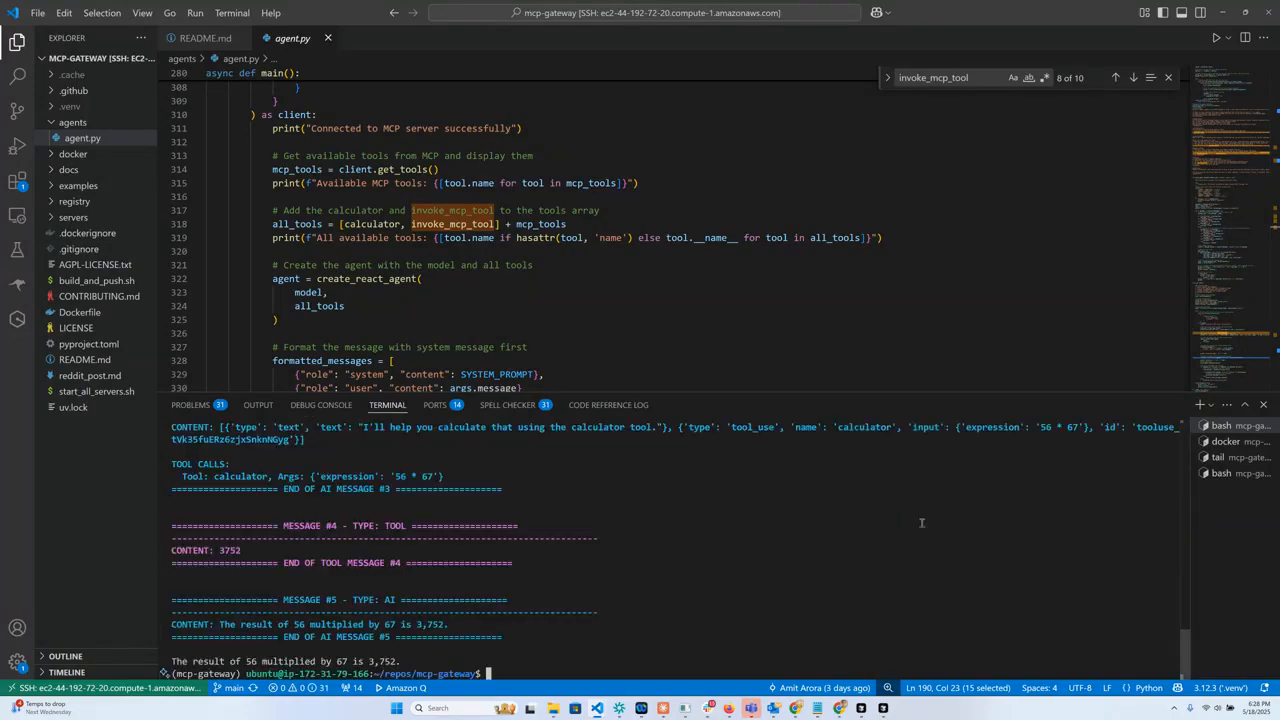
- Recall the agent.py command and replace its message with a "compare the stock" question
type("python agents/agent.py --message \"what is 56 time 6")
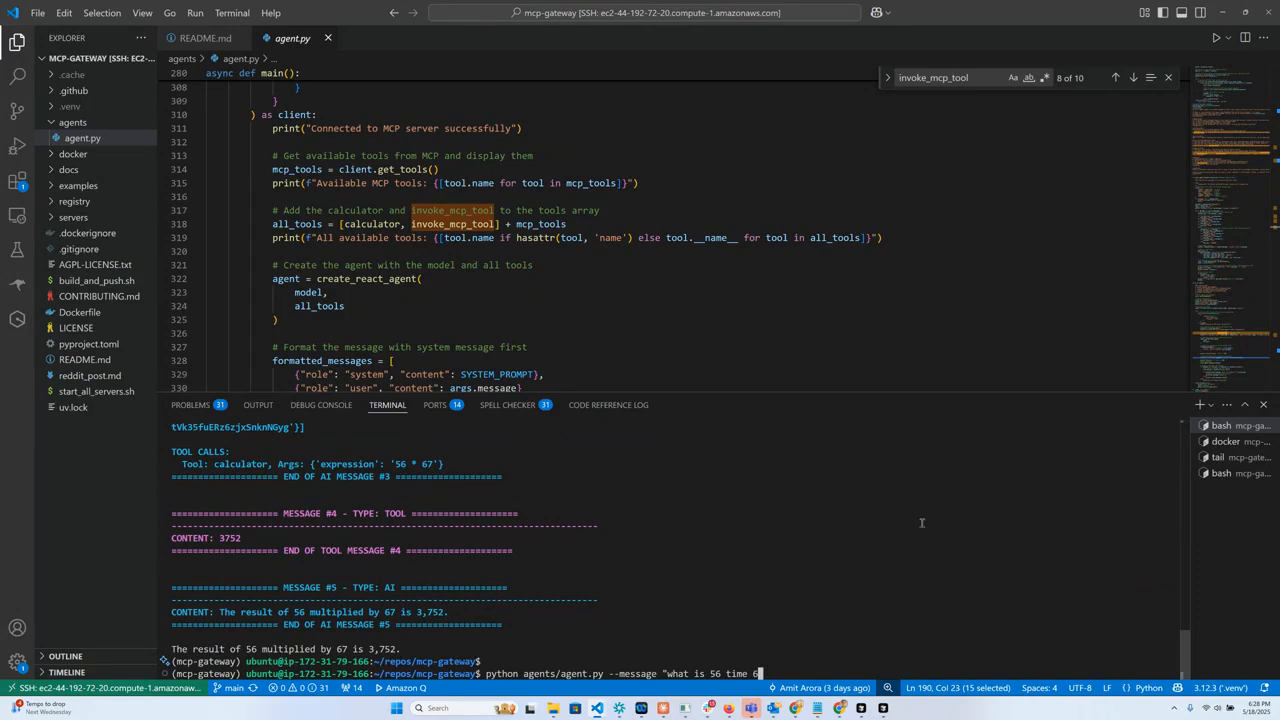
key("Backspace")
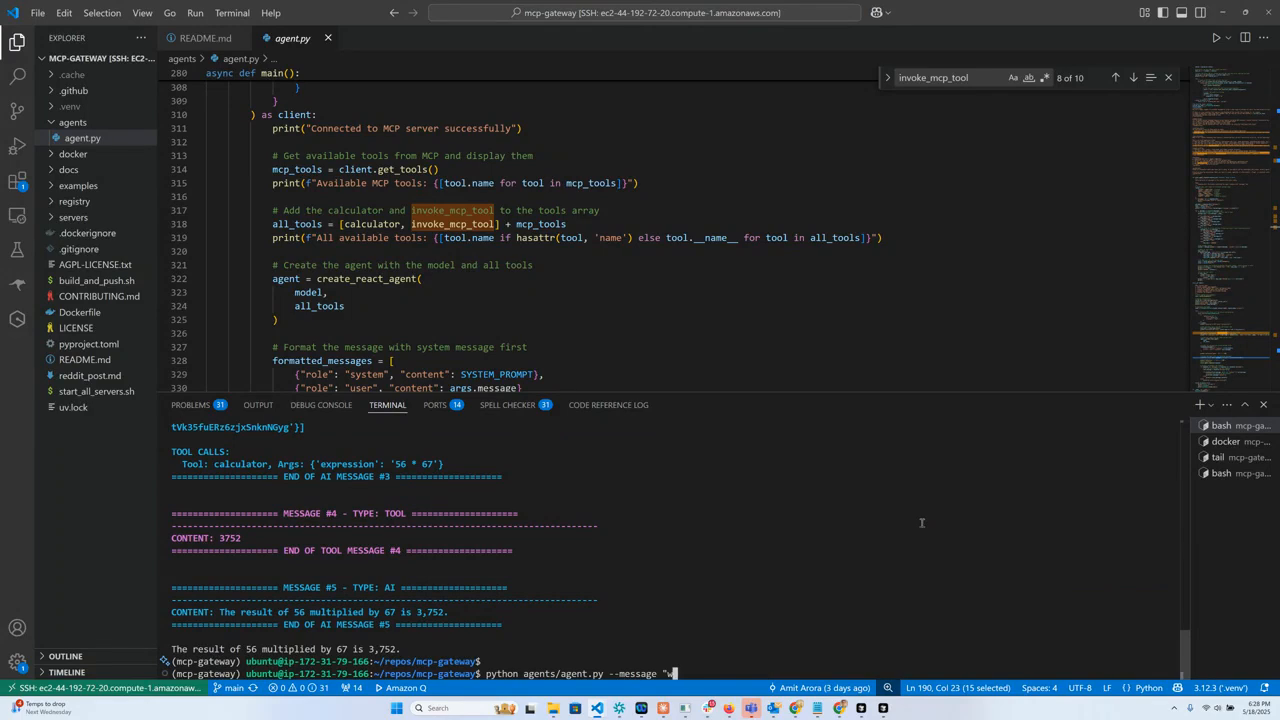
type("compare")
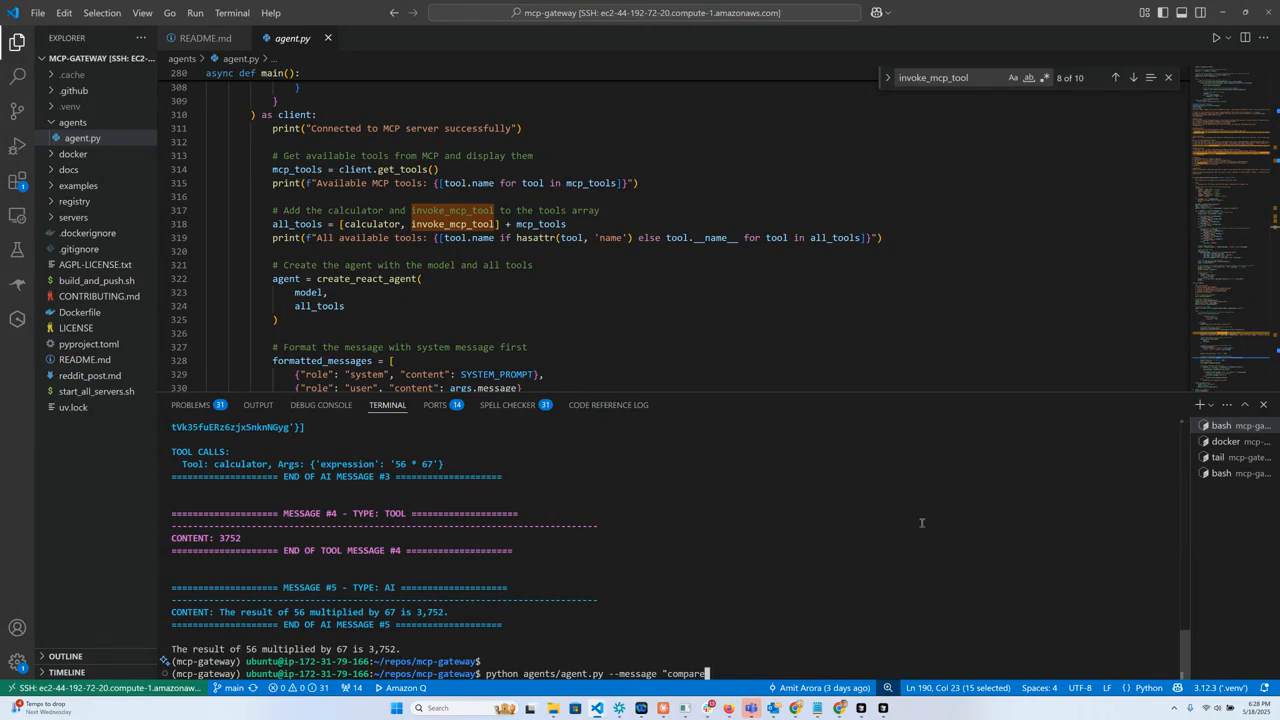
type("the stock")
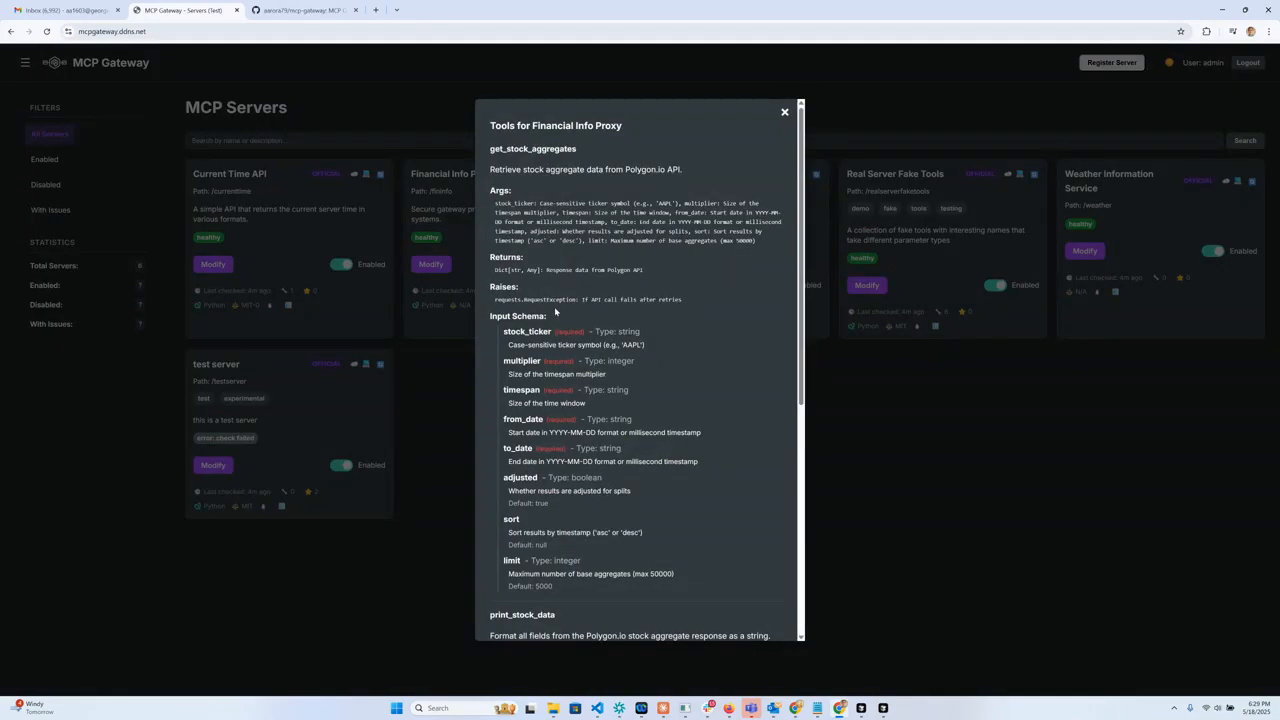
- Scroll through the Financial Info Proxy's get_stock_aggregates and print_stock_data tool details
scroll("down", 3)
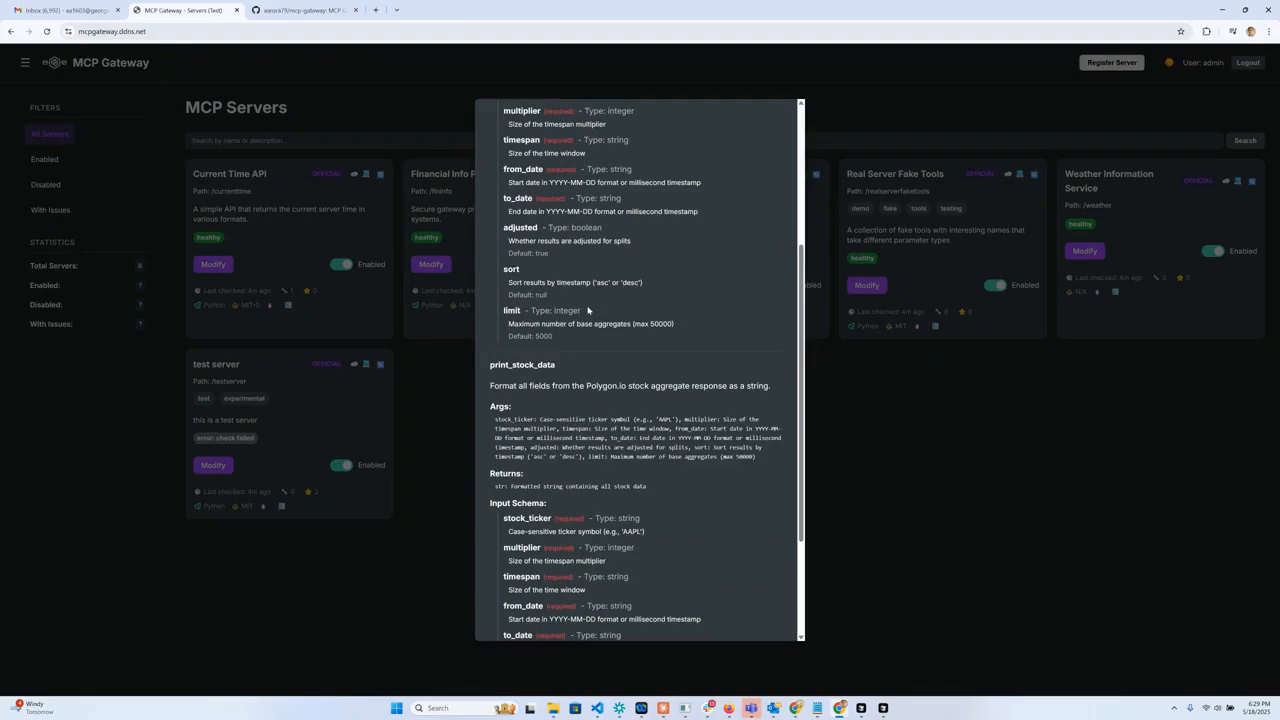
scroll("down", 3)
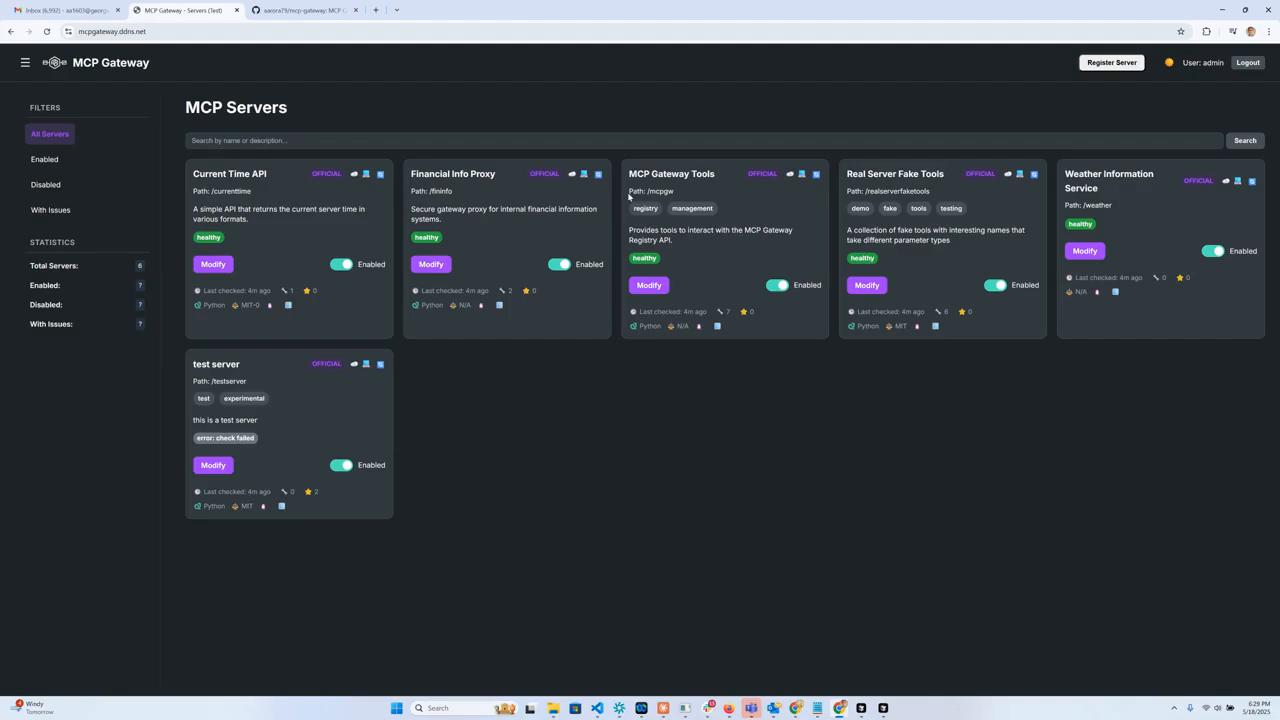
mouse_move(464, 198)
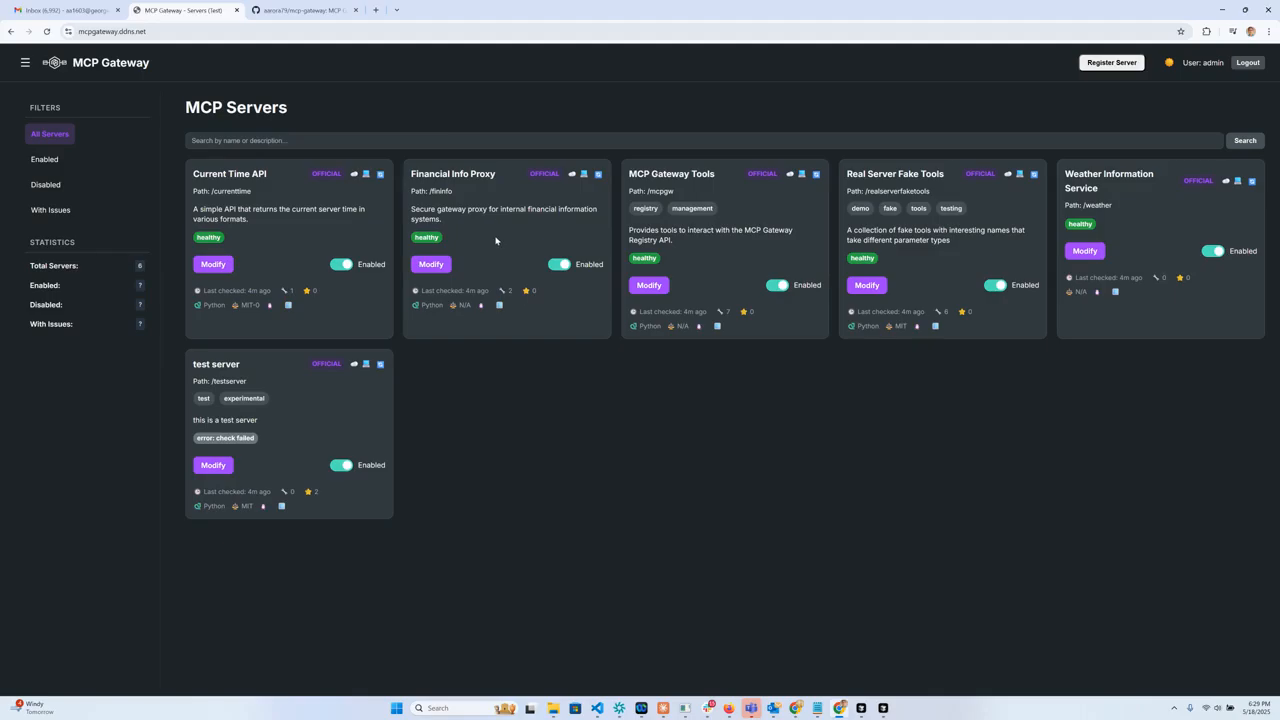
mouse_move(500, 264)
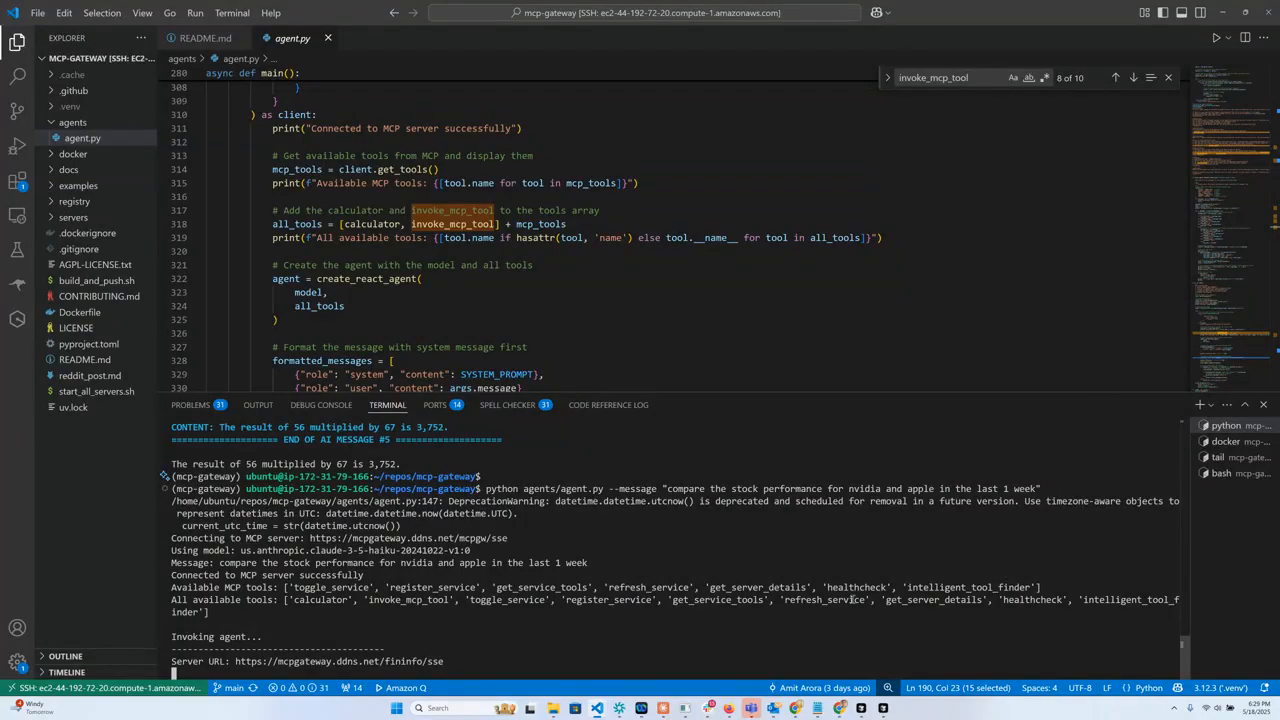
- Scroll the terminal to the NVIDIA vs Apple query and the intelligent_tool_finder call
scroll("down", 3)
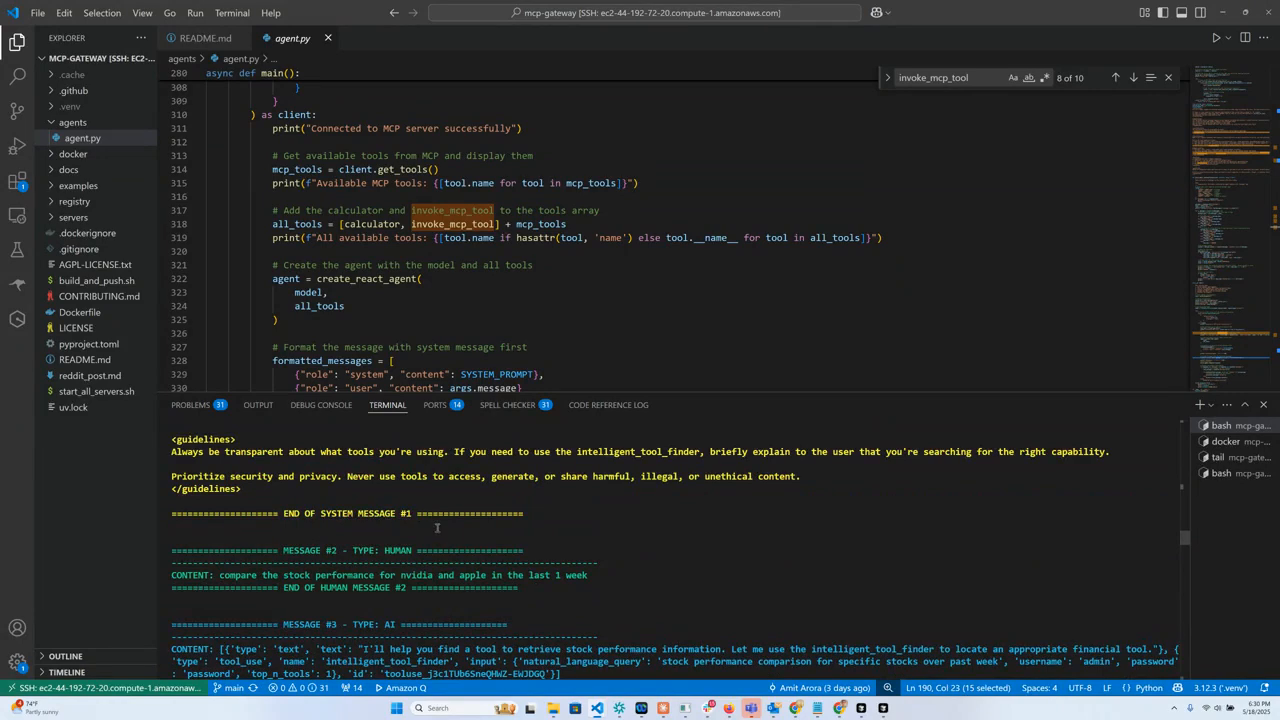
- Scroll through tool message #4 showing get_stock_aggregates from Financial Info Proxy at /fininfo
scroll("down", 3)
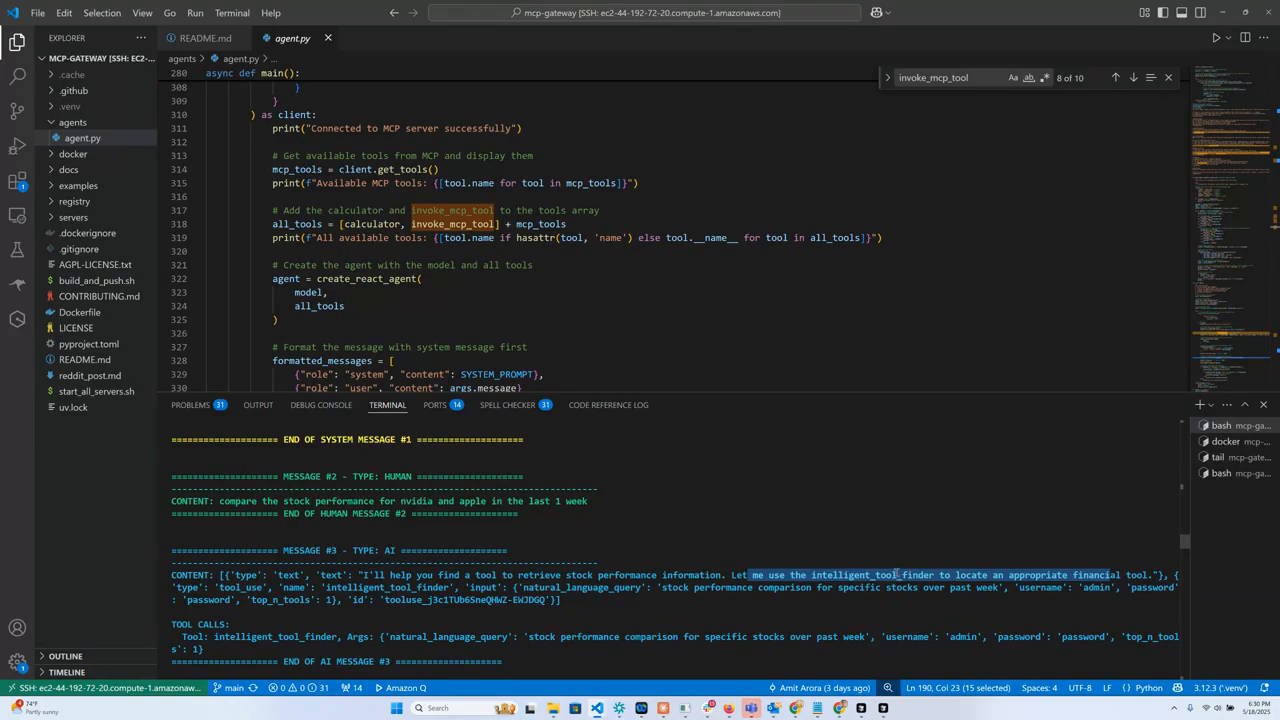
scroll("down", 3)
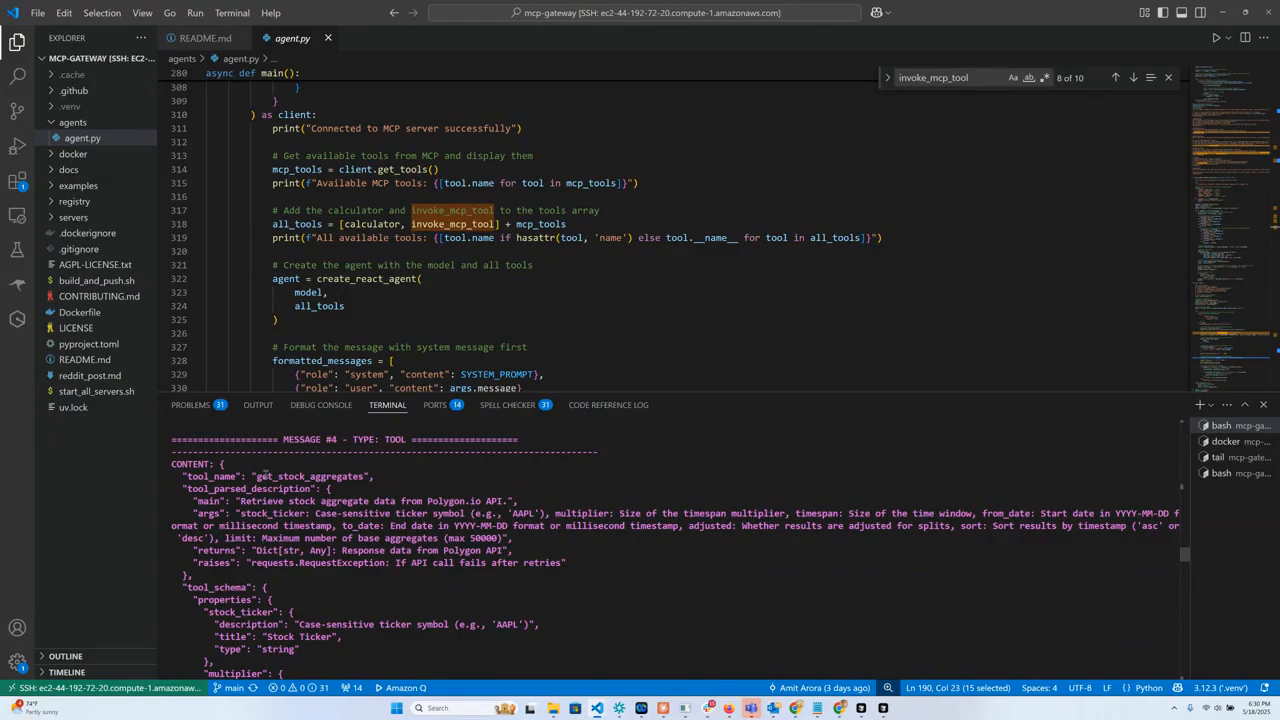
scroll("down", 3)
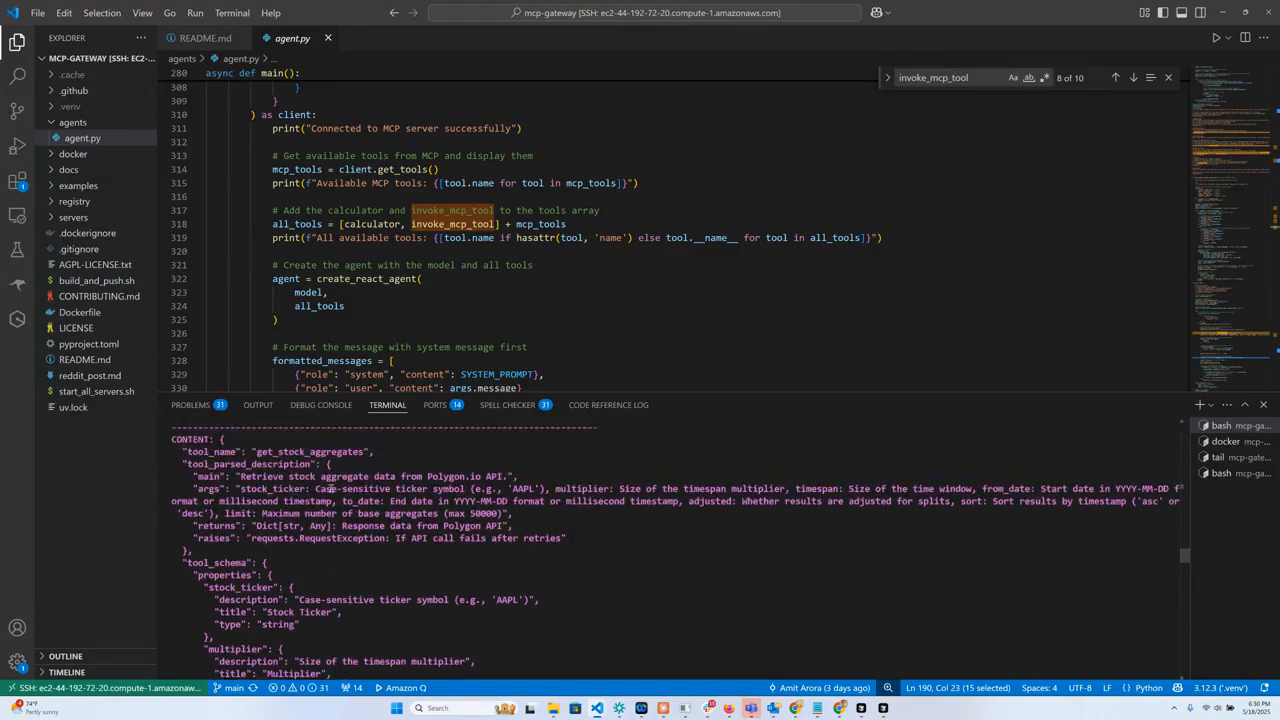
scroll("down", 3)
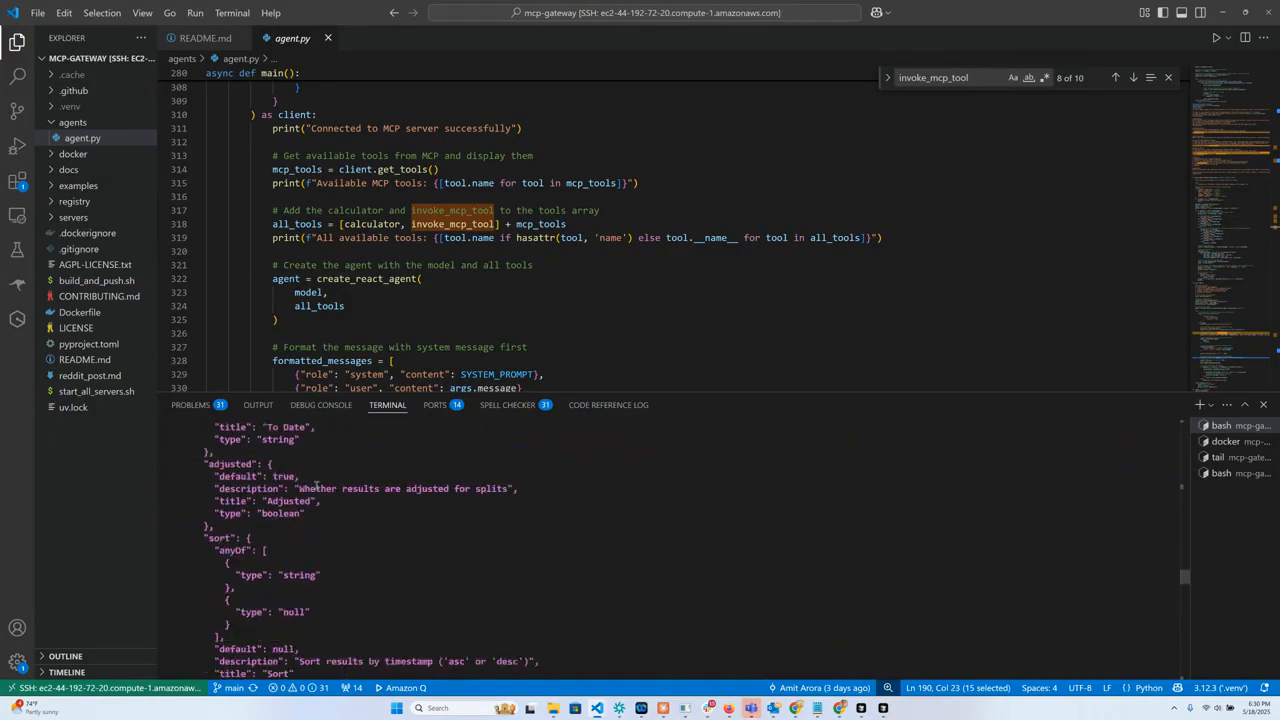
scroll("down", 3)
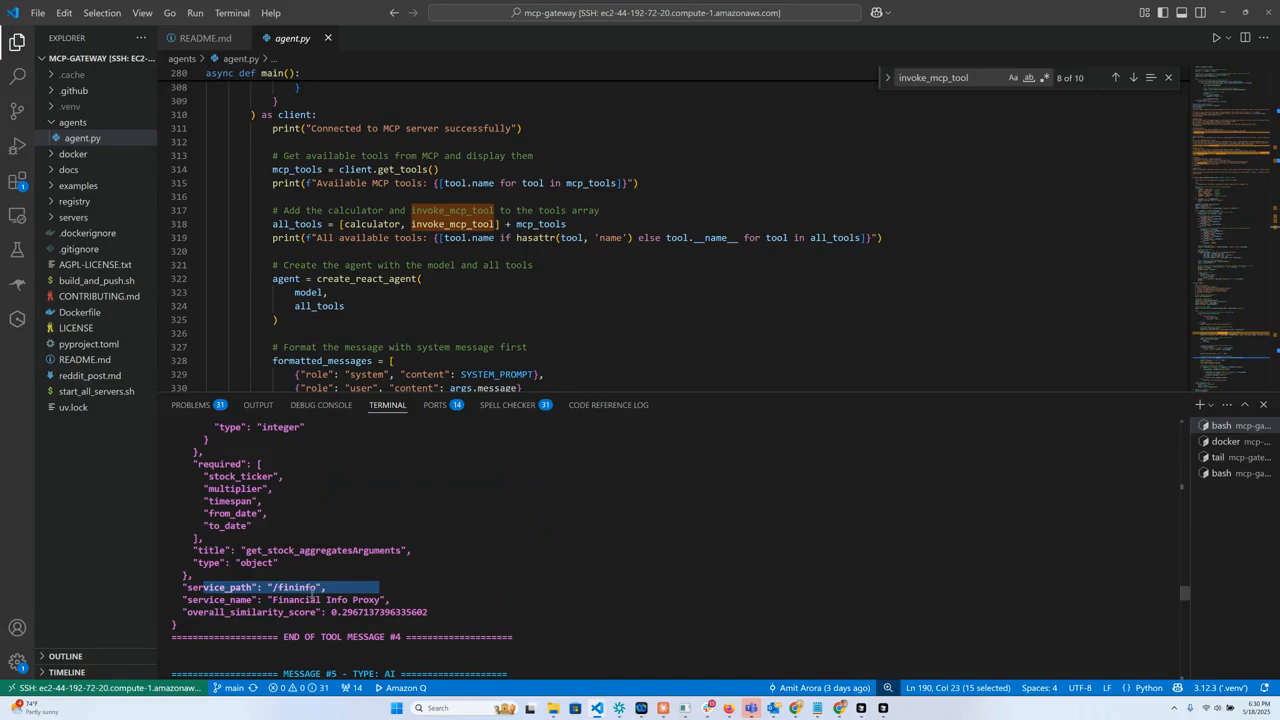
- Scroll to AI message #5's invoke_mcp_tool call for weekly NVDA aggregates via /fininfo
scroll("down", 3)
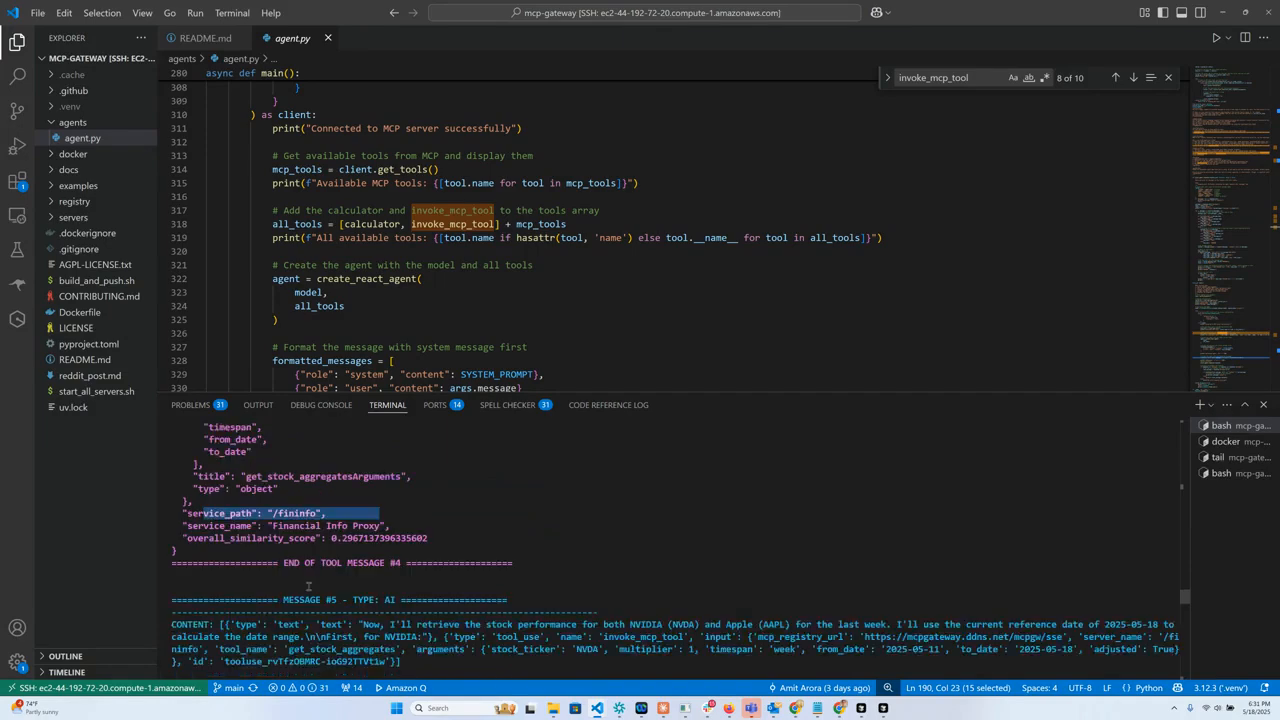
scroll("down", 3)
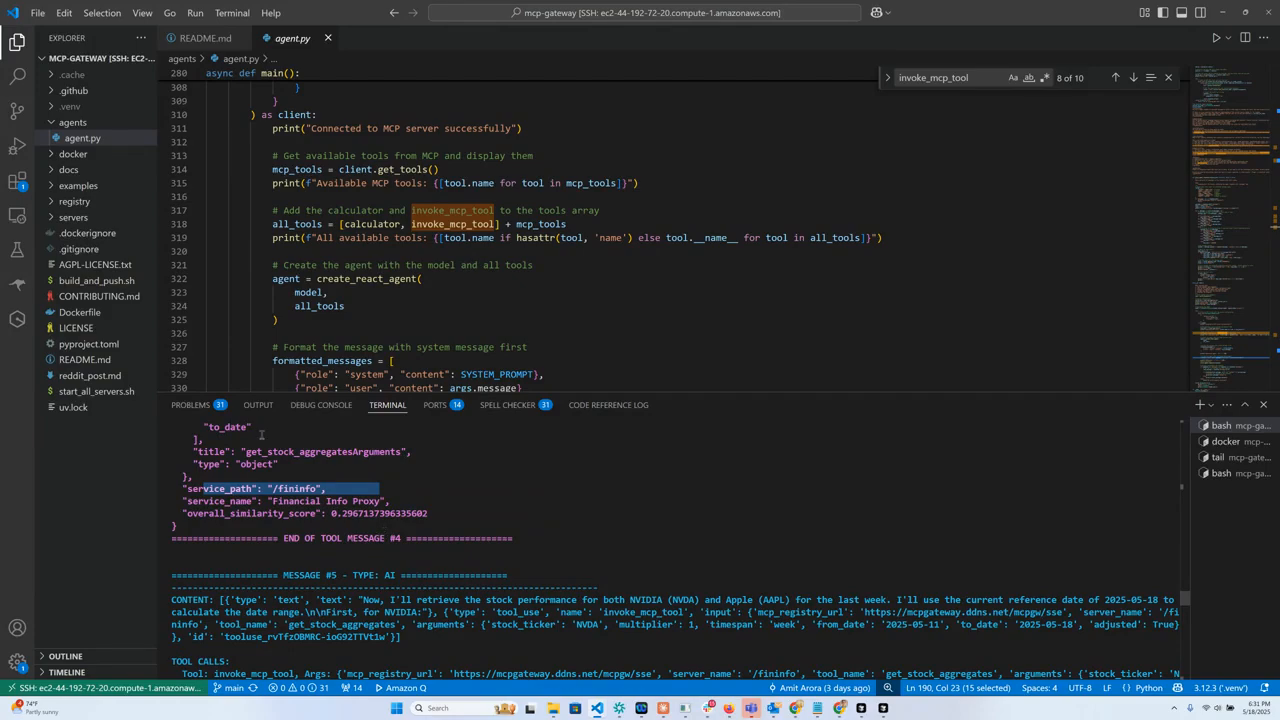
mouse_move(358, 474)
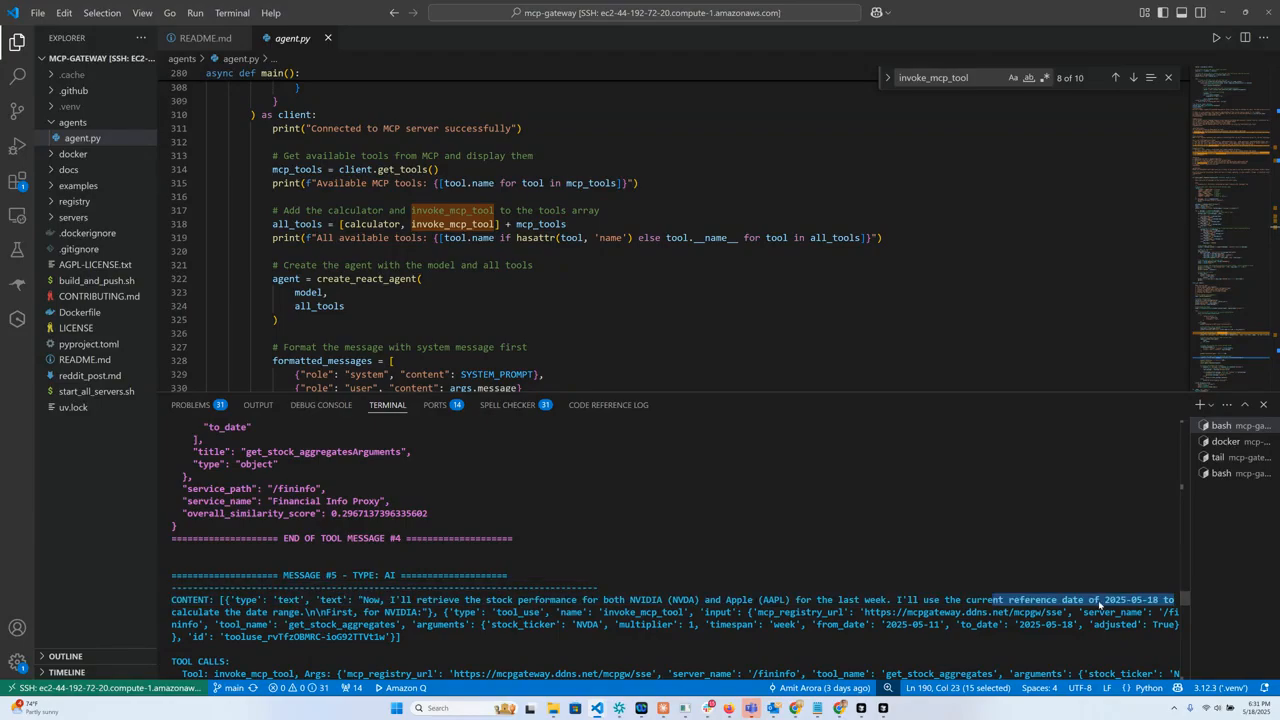
mouse_move(1260, 612)
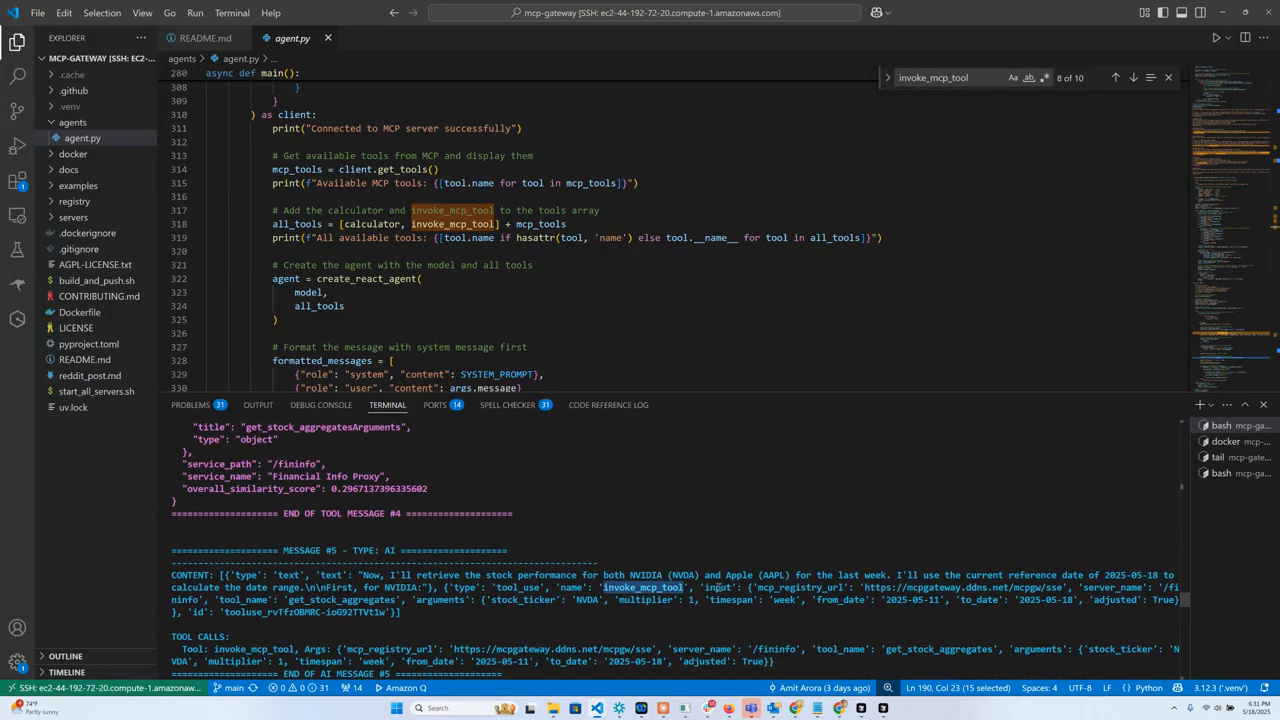
scroll("down", 3)
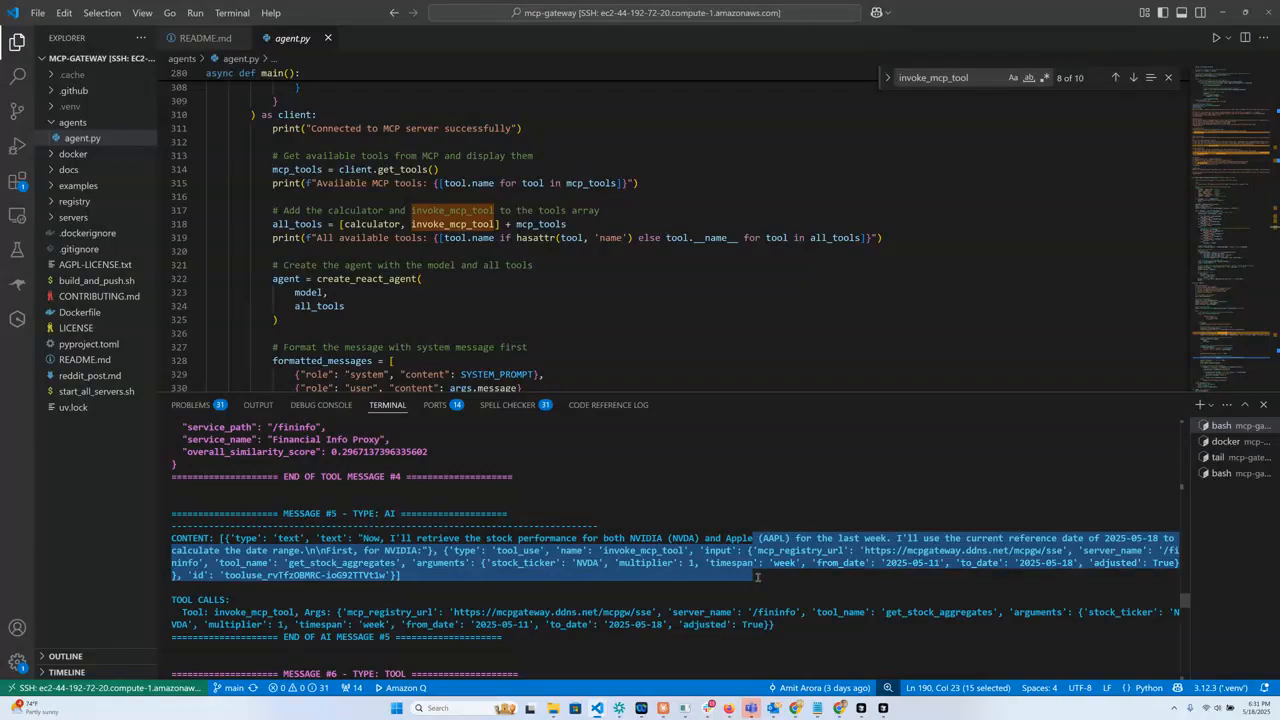
mouse_move(756, 580)
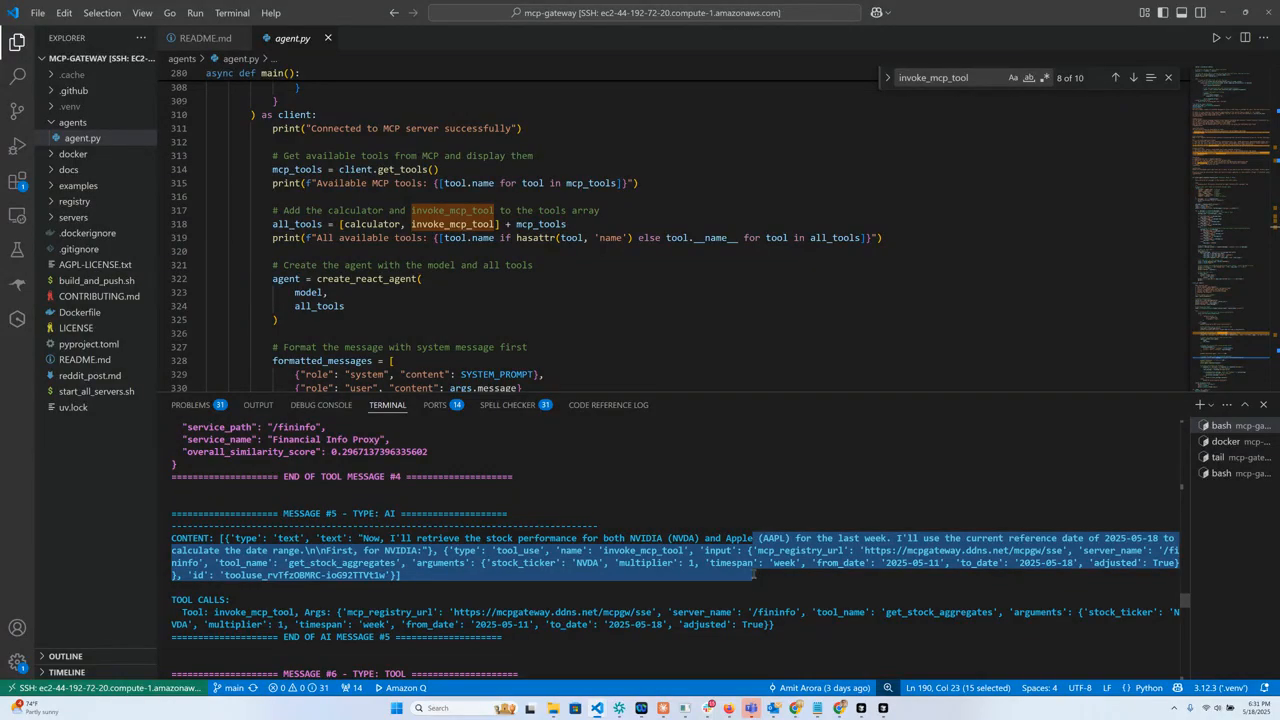
- Scroll past the NVDA and AAPL results to the final NVIDIA-outperformed-Apple summary
scroll("down", 3)
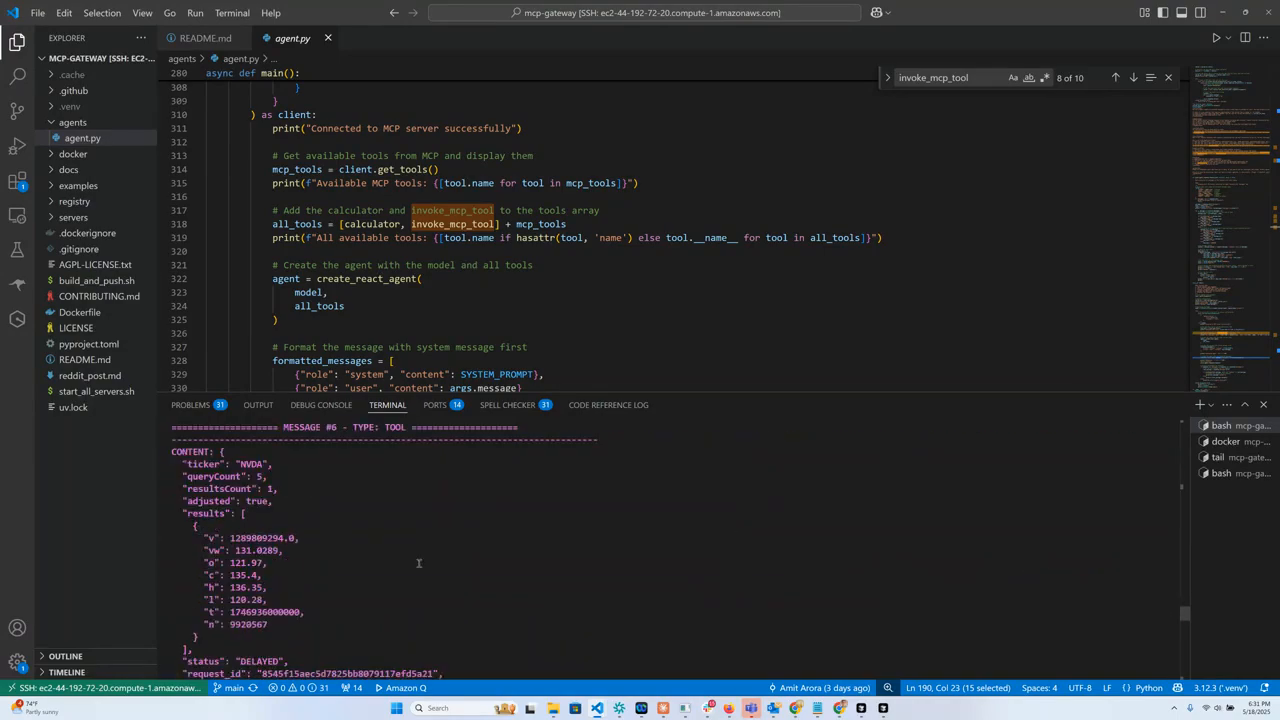
scroll("down", 3)
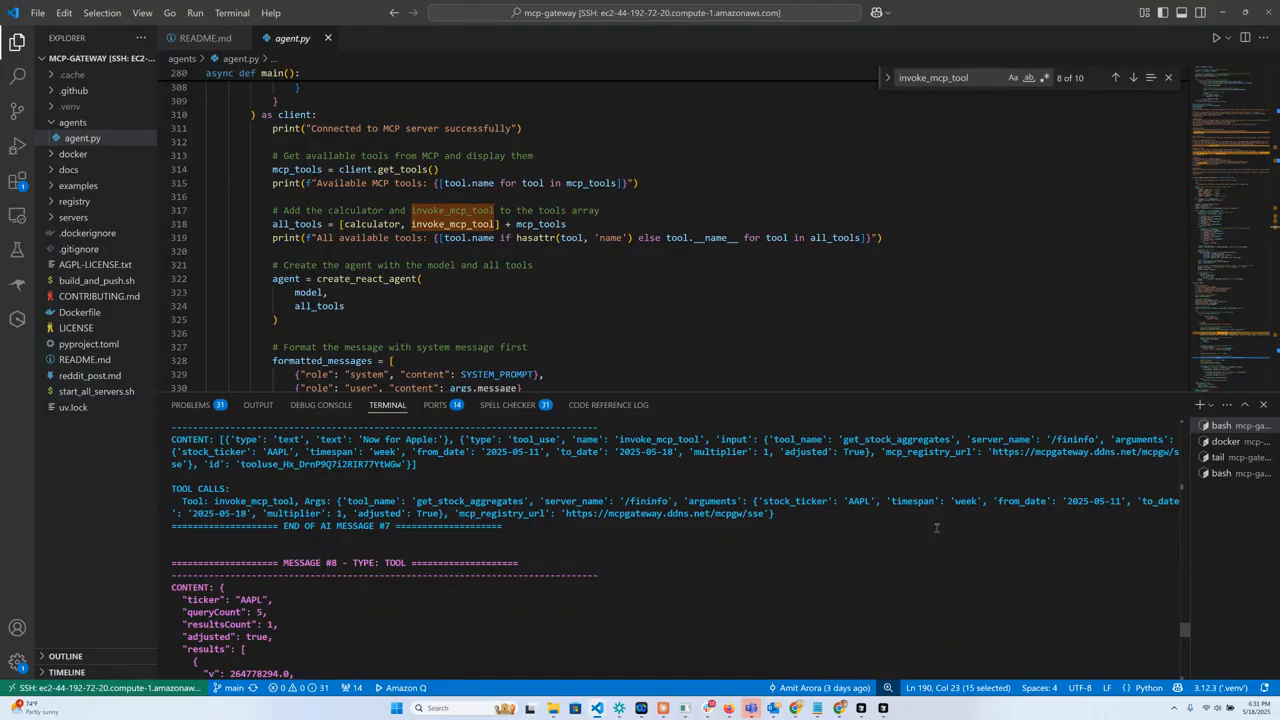
scroll("down", 3)
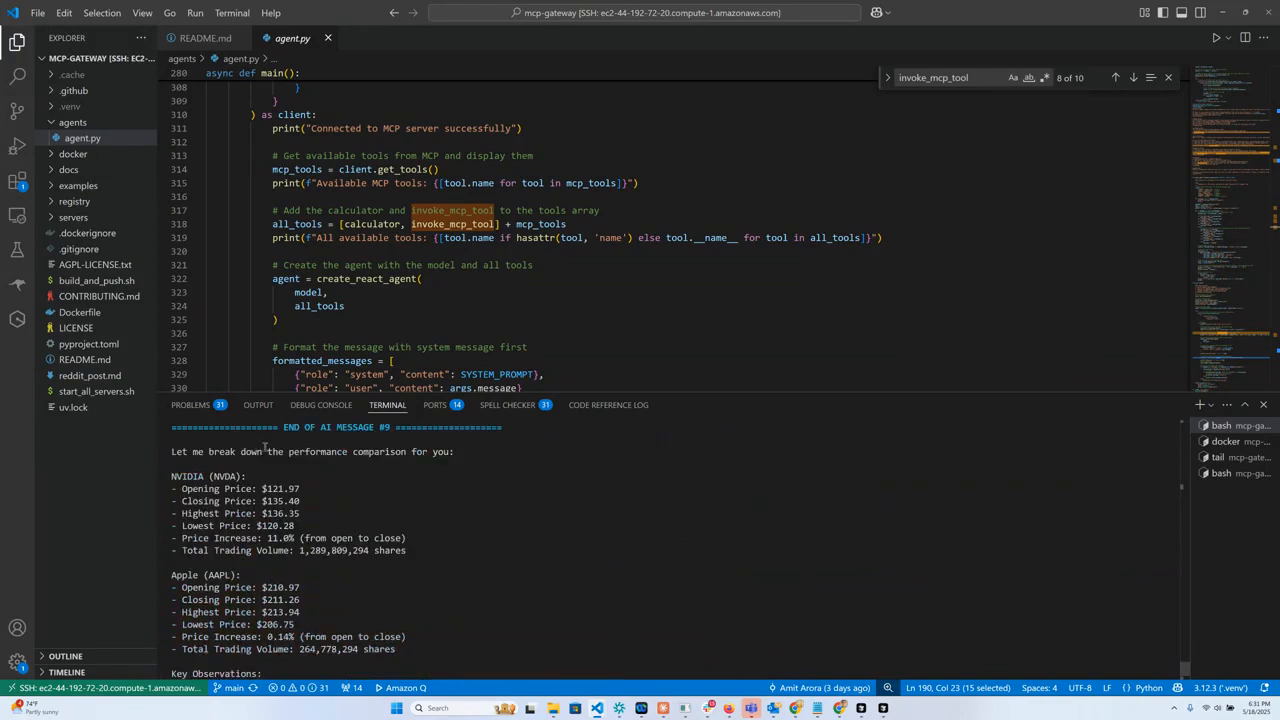
scroll("down", 3)
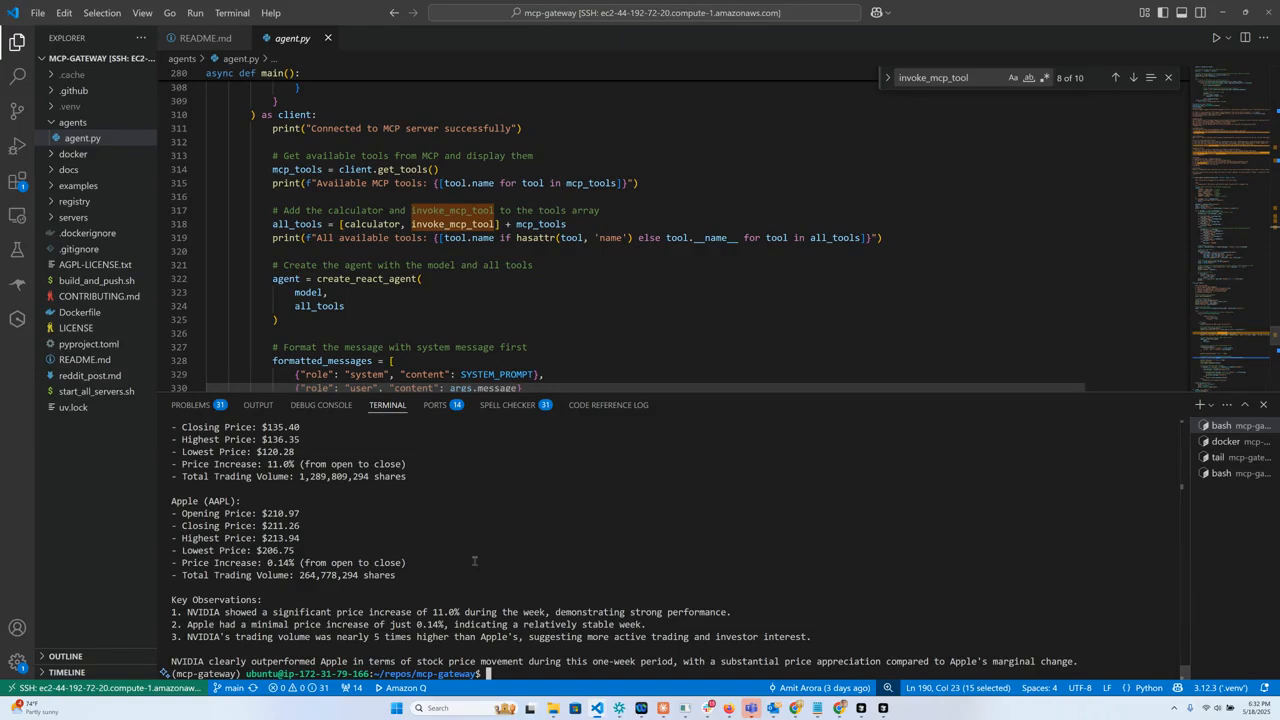
mouse_move(508, 482)
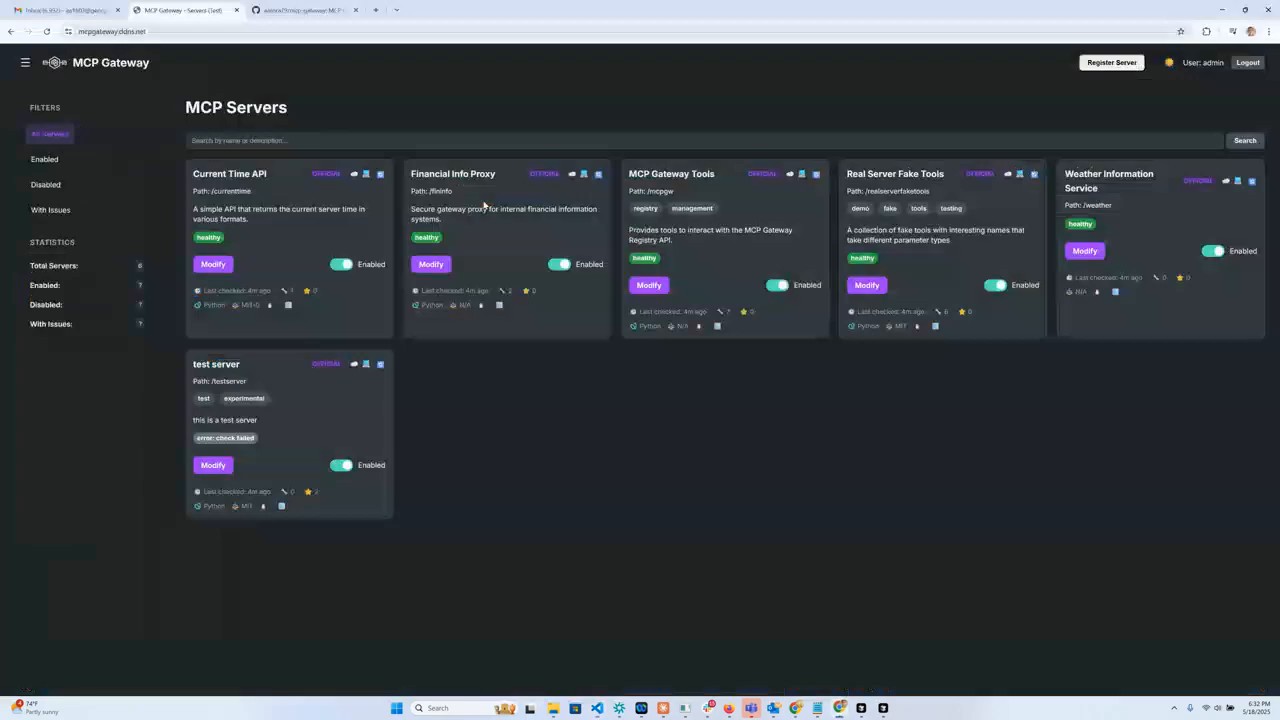
- Switch back to the browser tab with the MCP Gateway pages
left_click(300, 10)
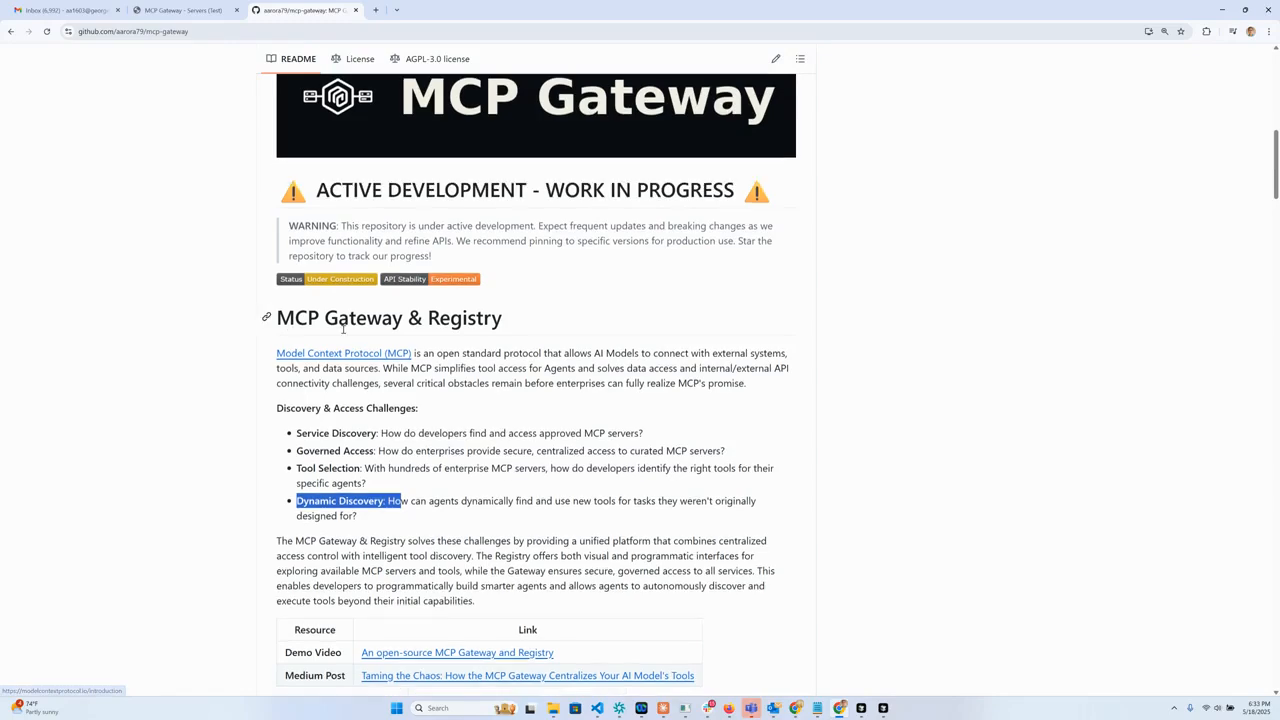
- Scroll the MCP Gateway README down past Features, Prerequisites and Installation to the Usage section
scroll("down", 3)
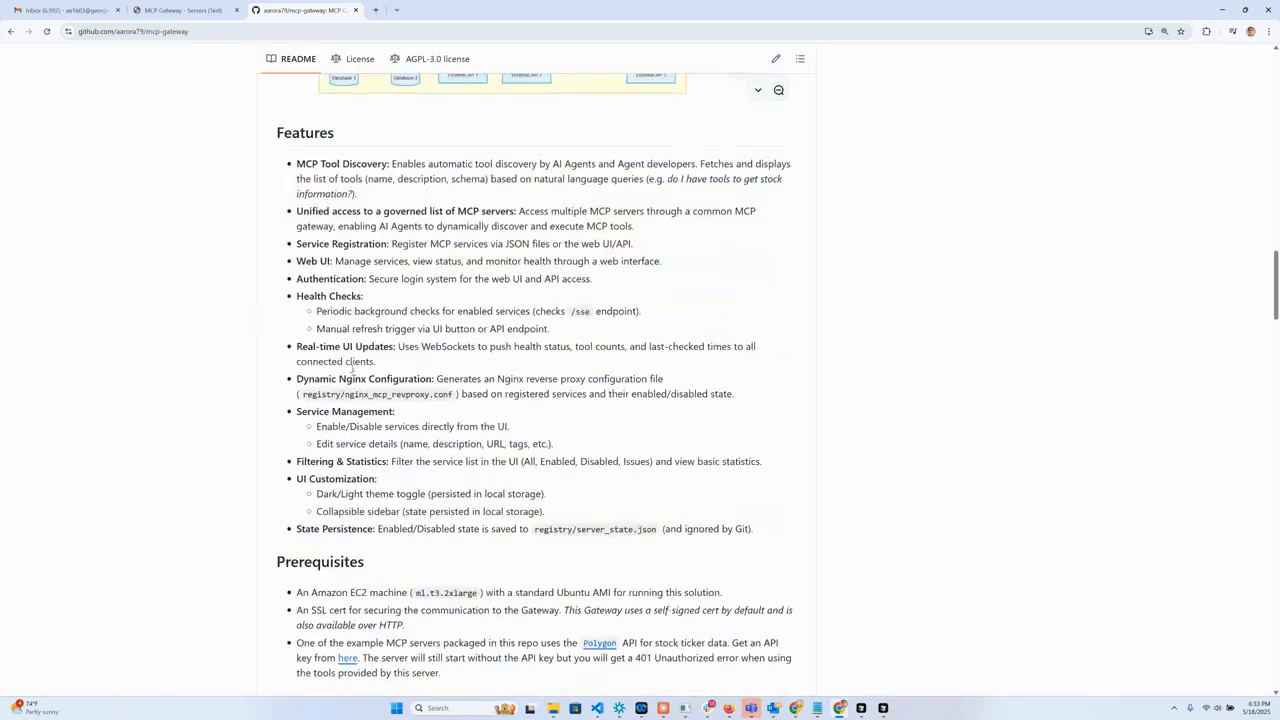
scroll("down", 3)
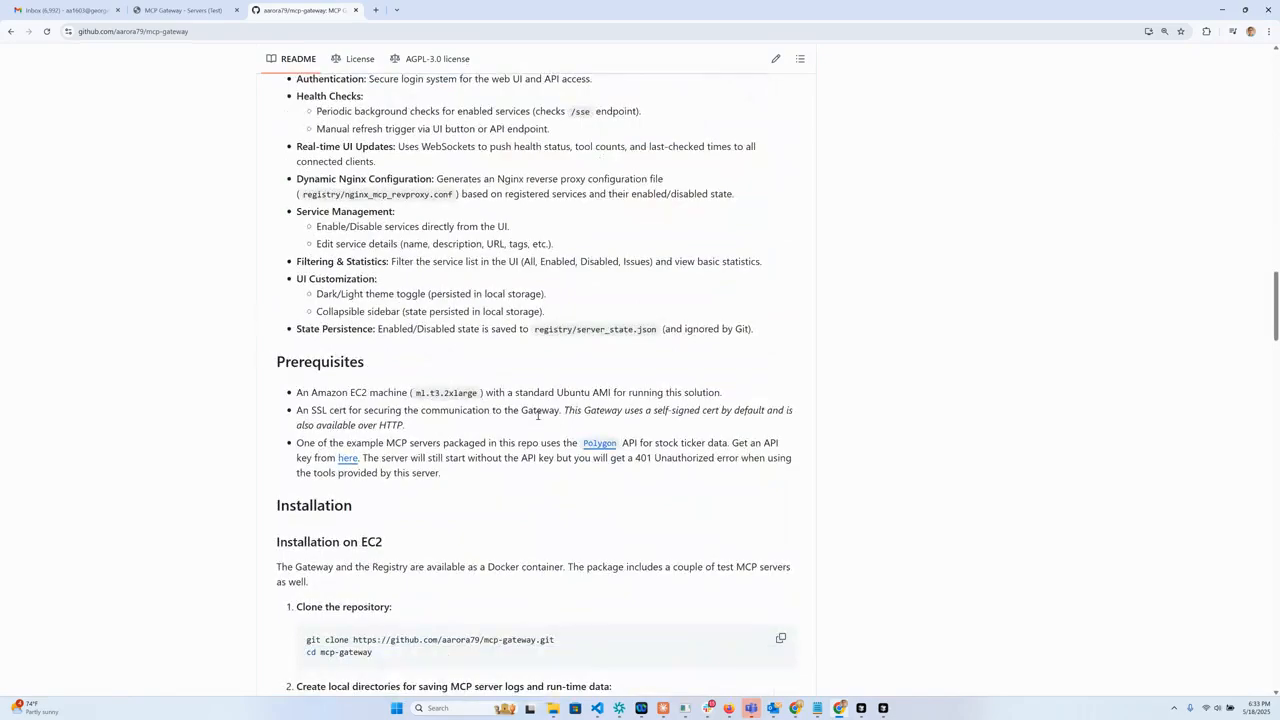
scroll("down", 3)
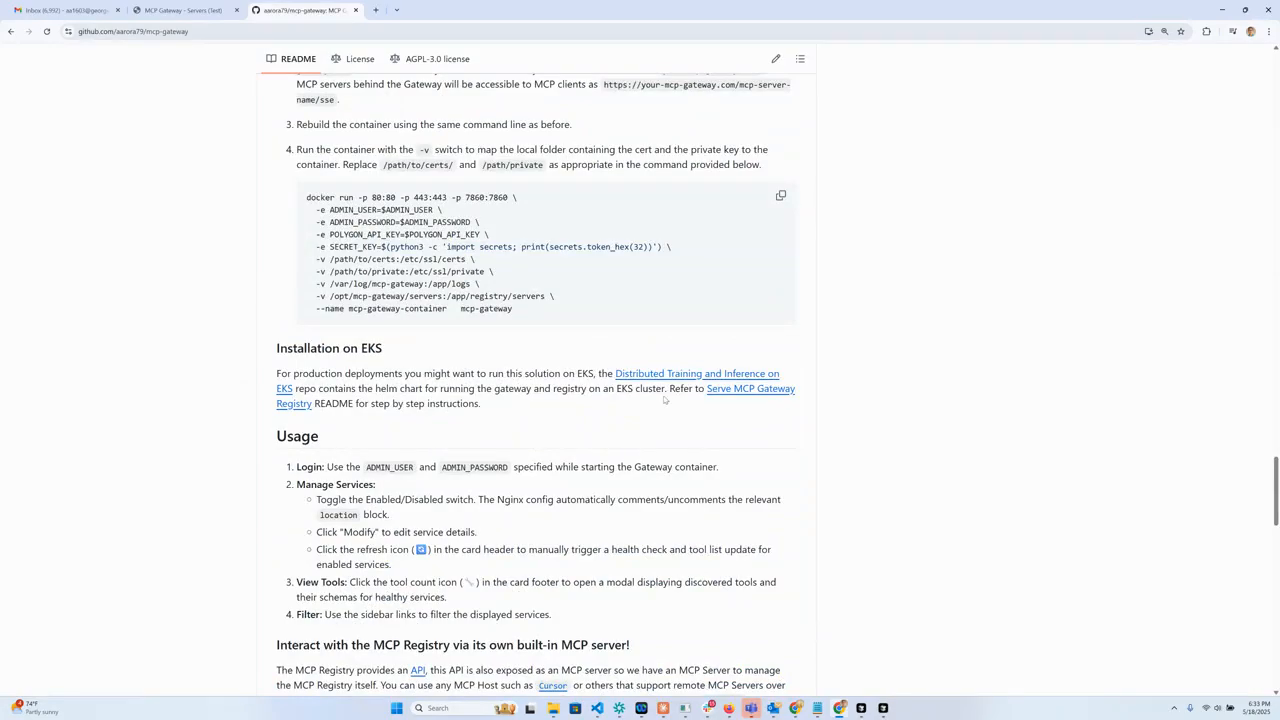
mouse_move(1198, 676)
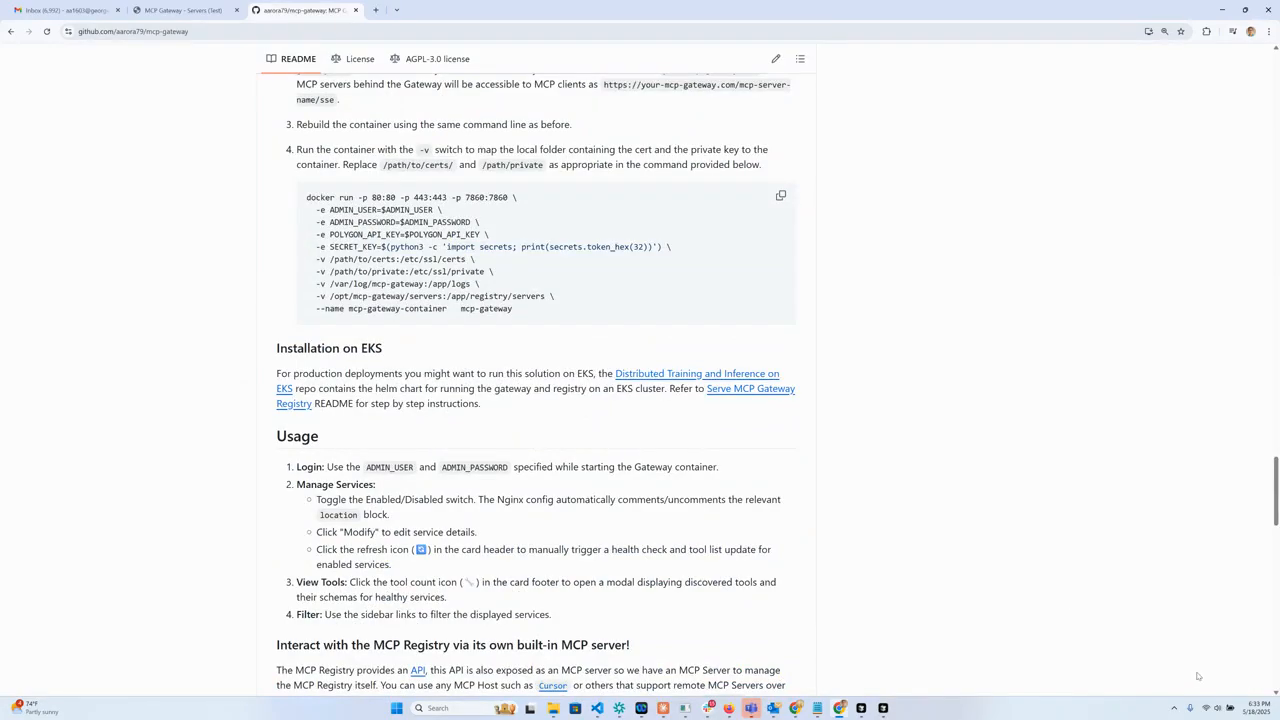